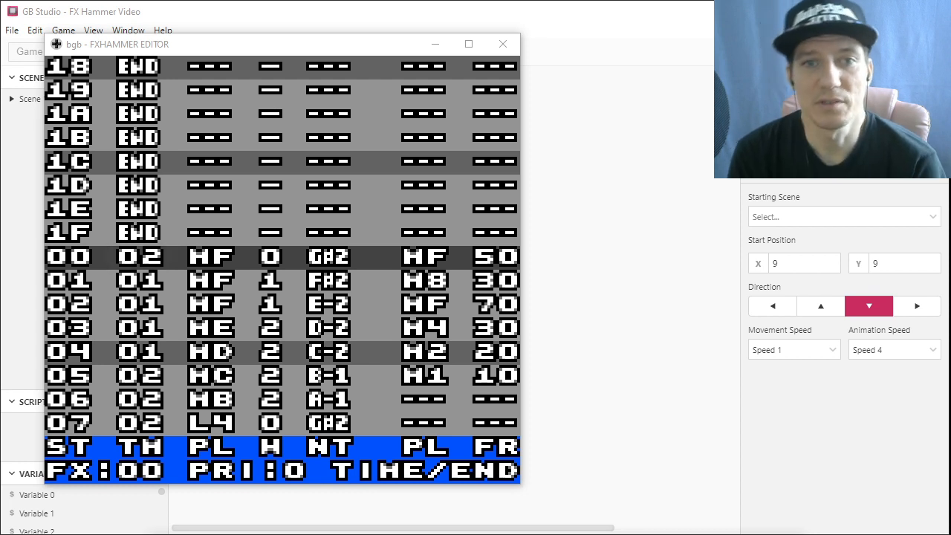
# Skim the FX-Hammer guide's Getting Started and Controls sections, then return to the Carillon page.
pyautogui.click(139, 256)
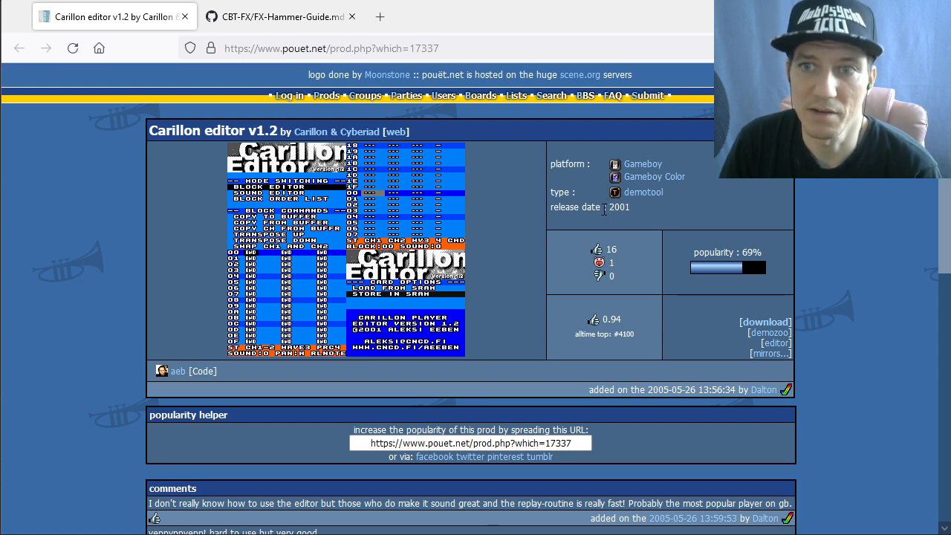
pyautogui.moveTo(723, 325)
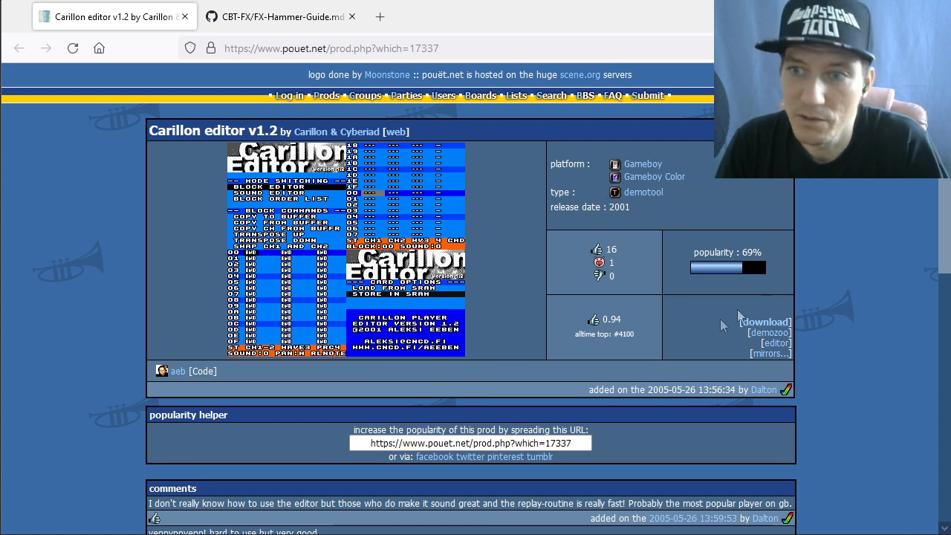
pyautogui.moveTo(326, 113)
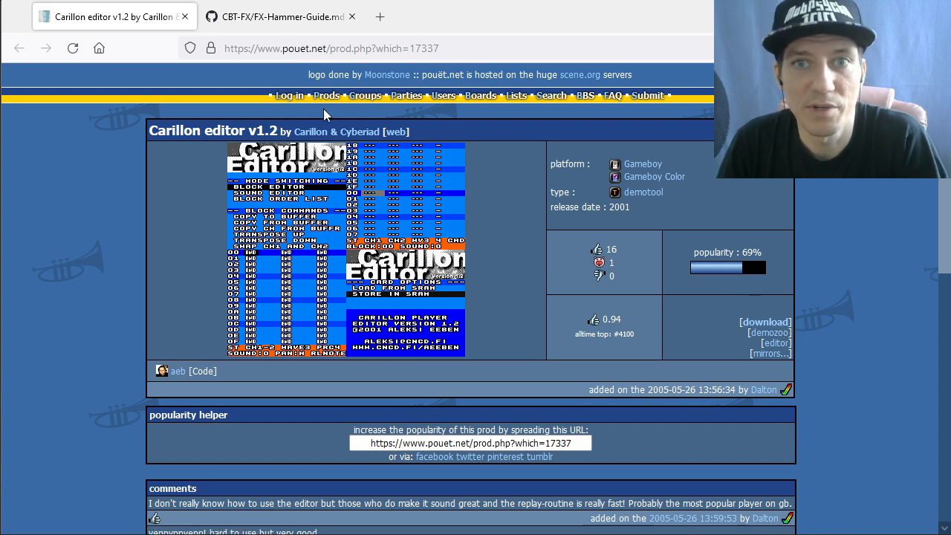
pyautogui.moveTo(208, 284)
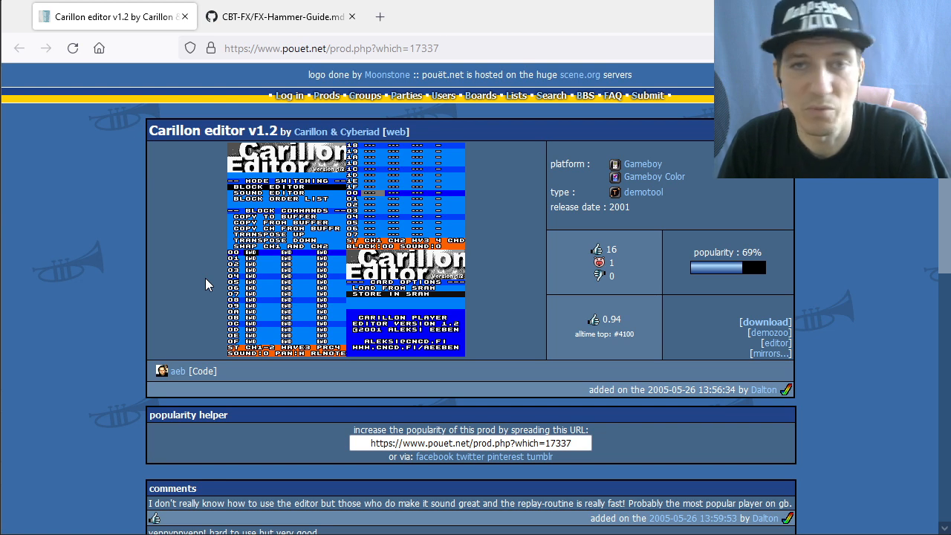
pyautogui.moveTo(213, 157)
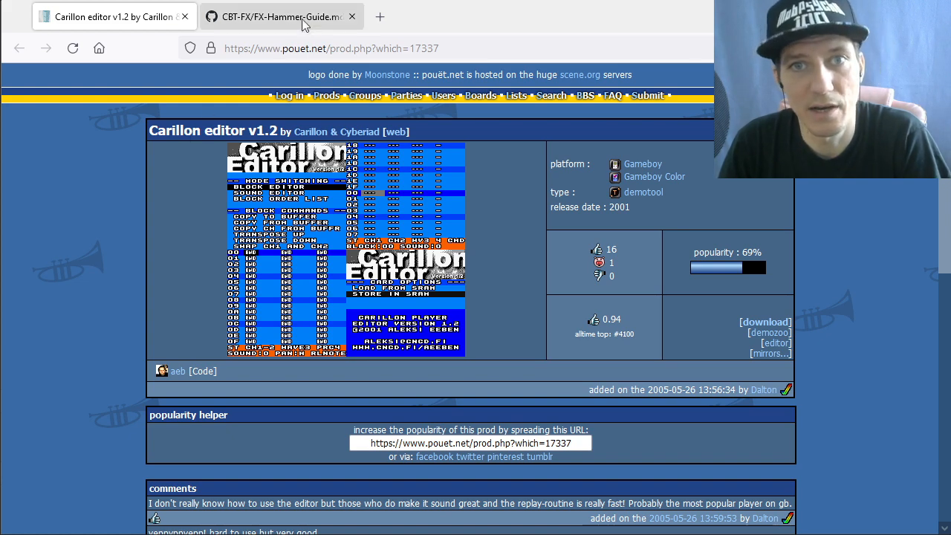
pyautogui.click(281, 16)
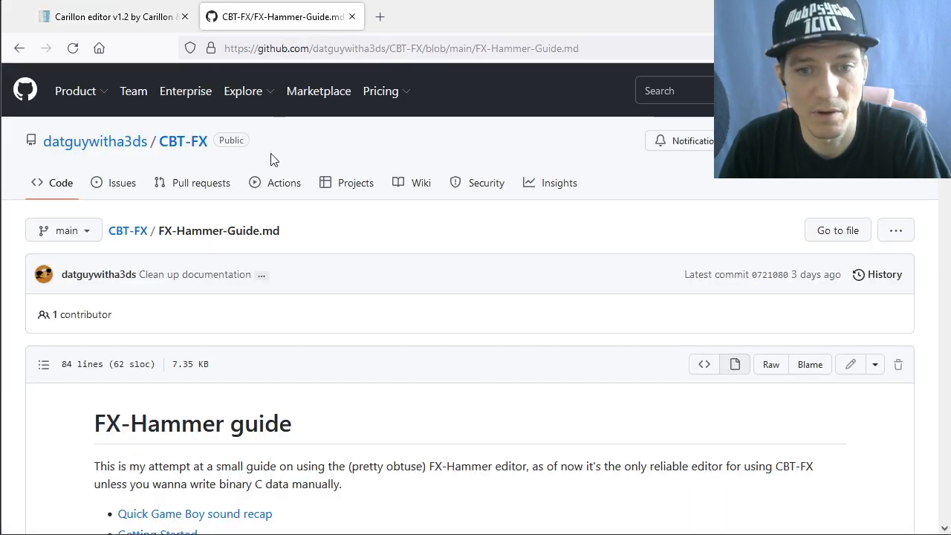
pyautogui.moveTo(315, 315)
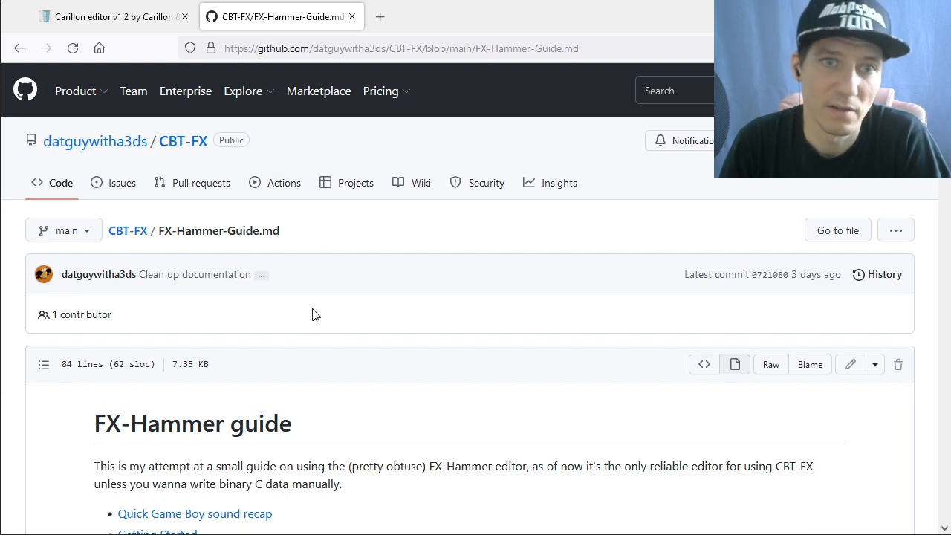
pyautogui.moveTo(299, 286)
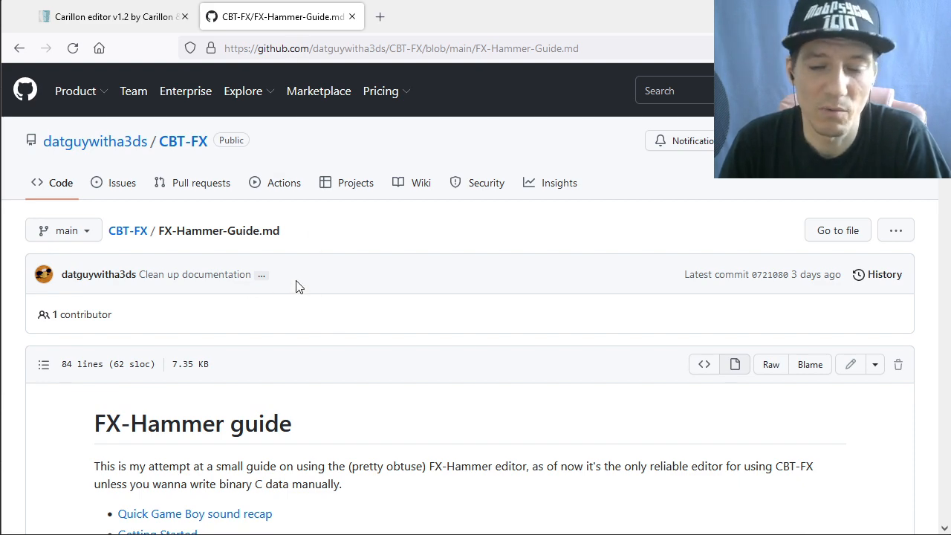
pyautogui.scroll(-3)
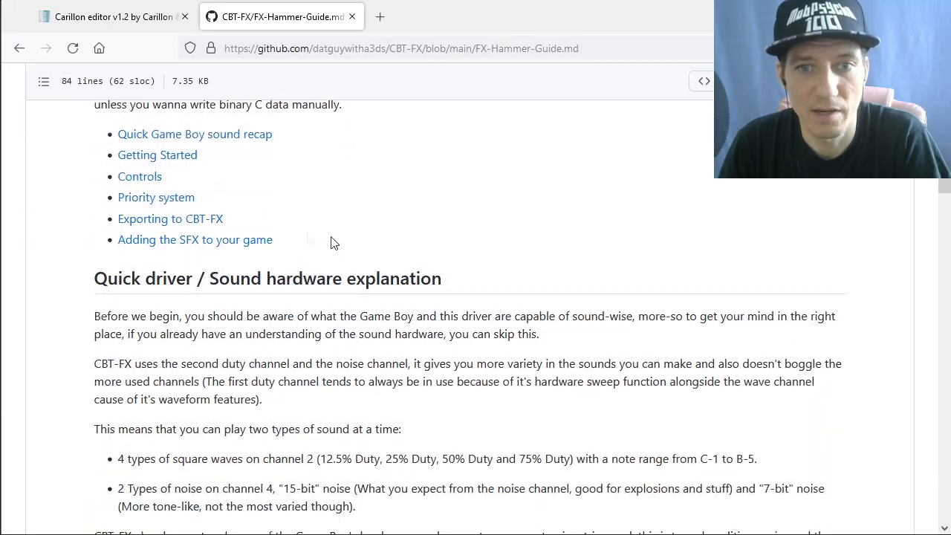
pyautogui.scroll(-3)
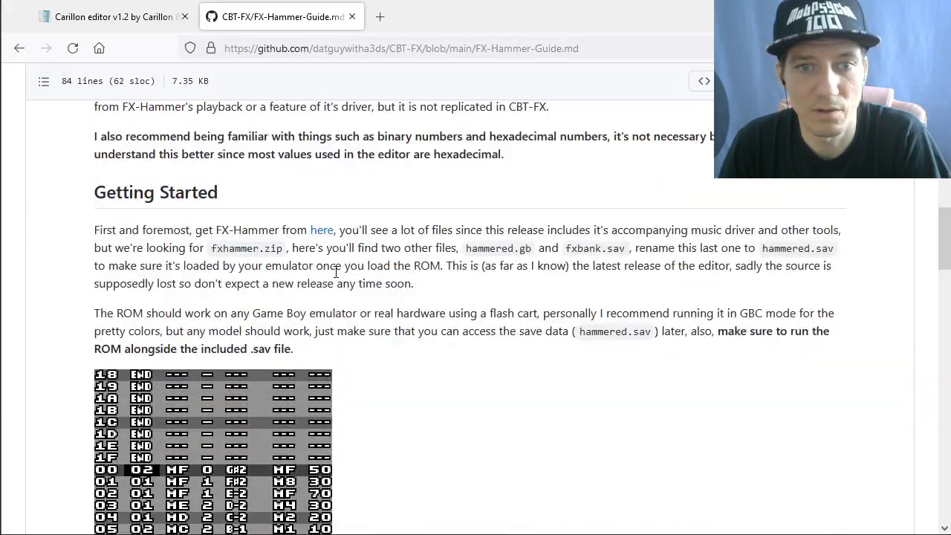
pyautogui.scroll(-3)
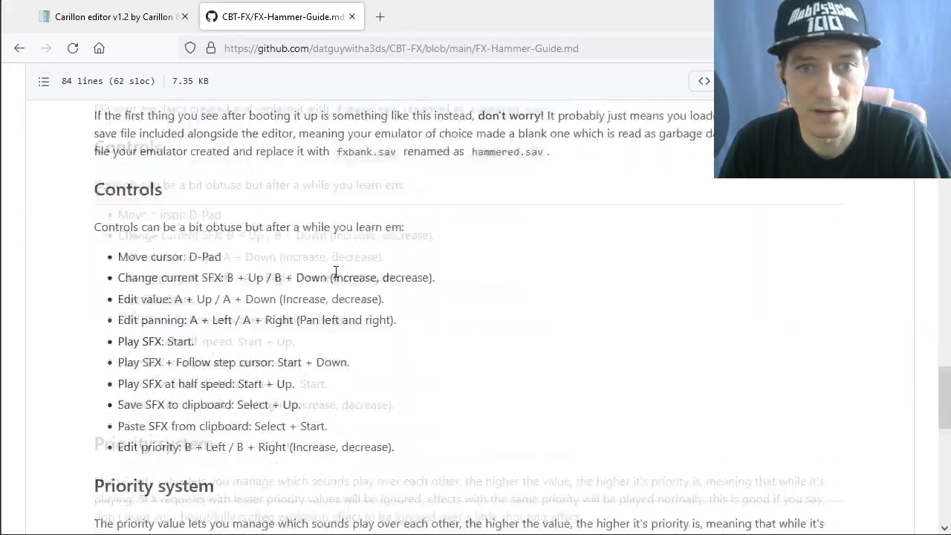
pyautogui.scroll(-3)
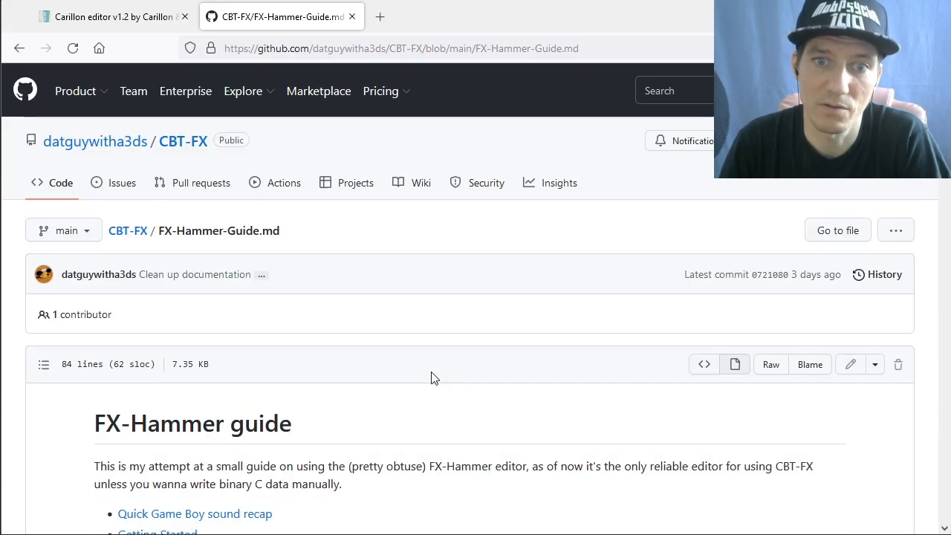
pyautogui.moveTo(431, 425)
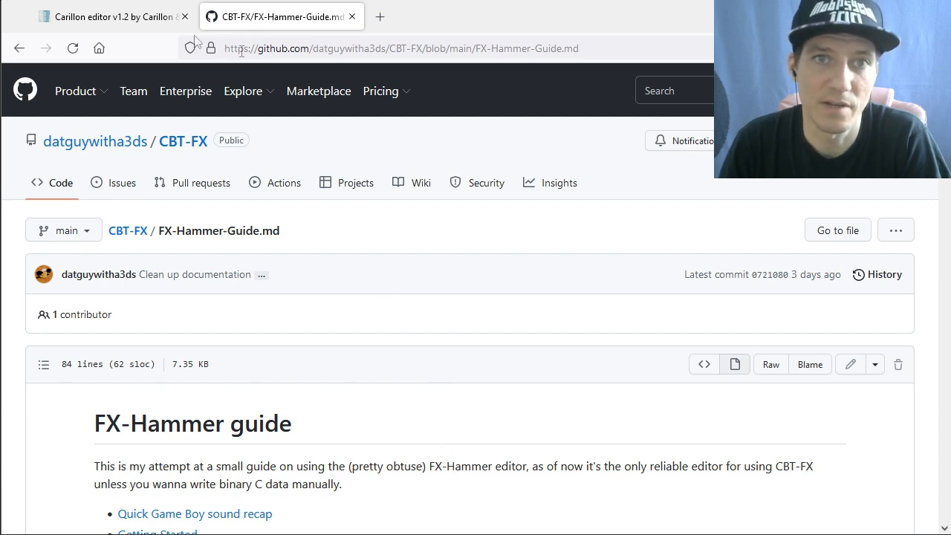
pyautogui.moveTo(132, 22)
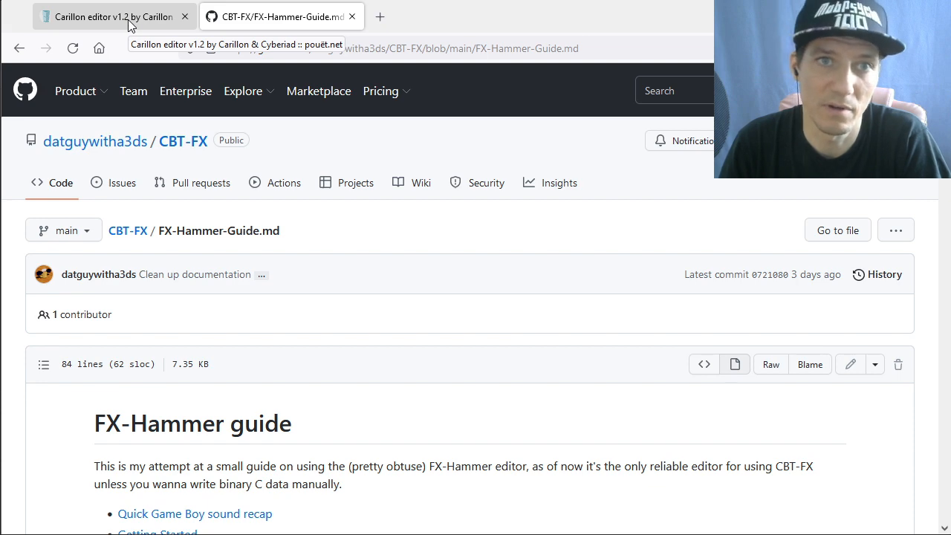
pyautogui.click(111, 16)
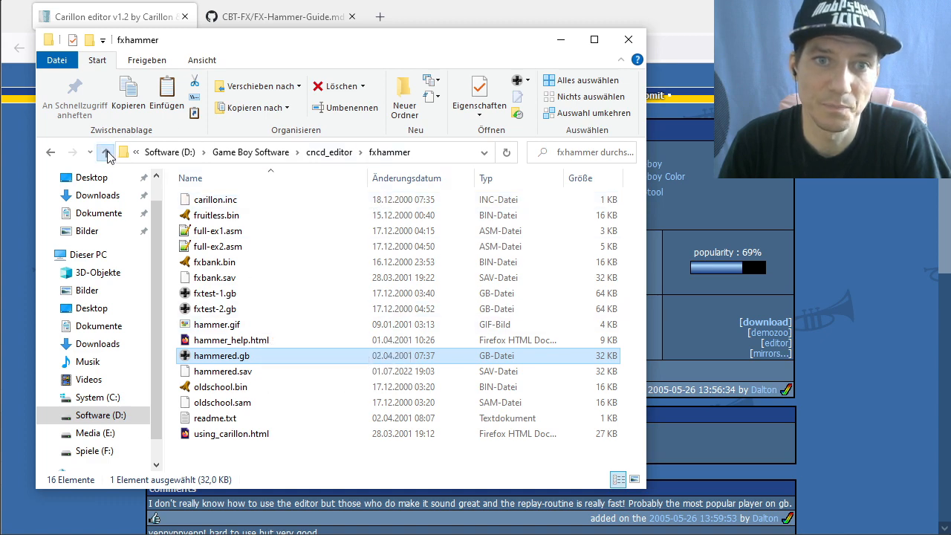
# Go up to cncd_editor, open the fxhammer folder and select hammered.gb.
pyautogui.click(107, 153)
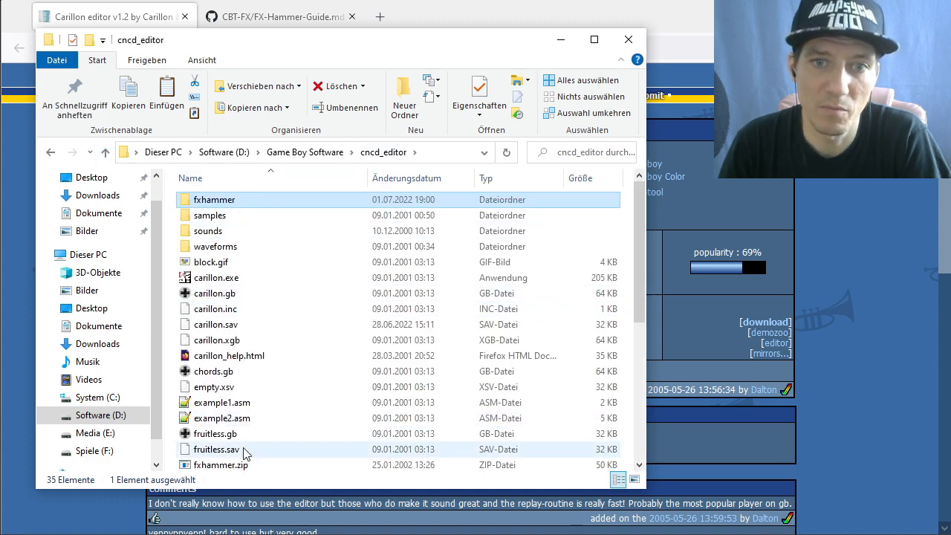
pyautogui.moveTo(196, 205)
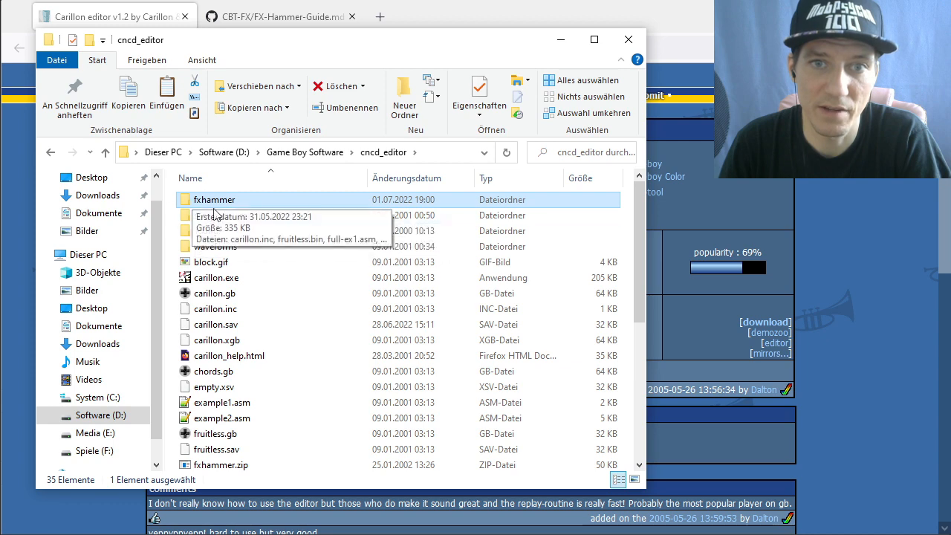
pyautogui.moveTo(214, 199)
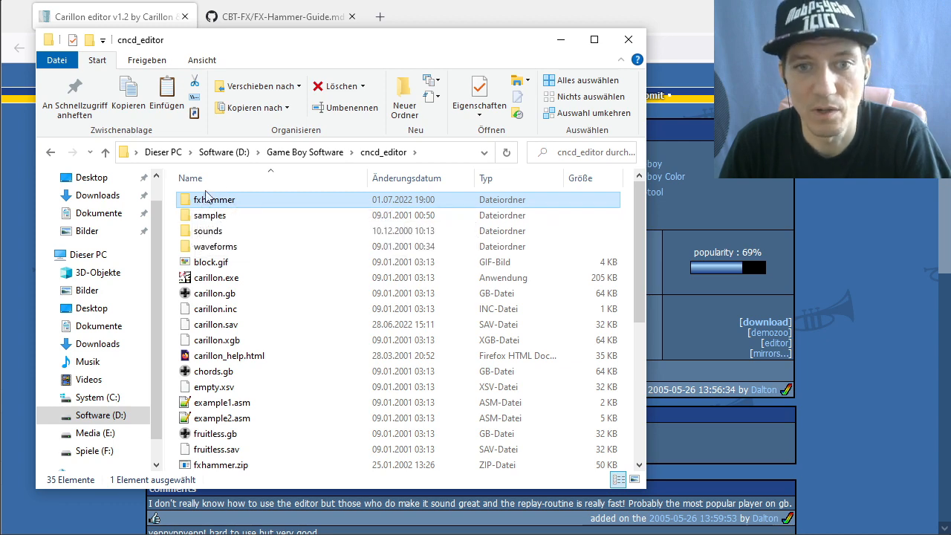
pyautogui.moveTo(218, 465)
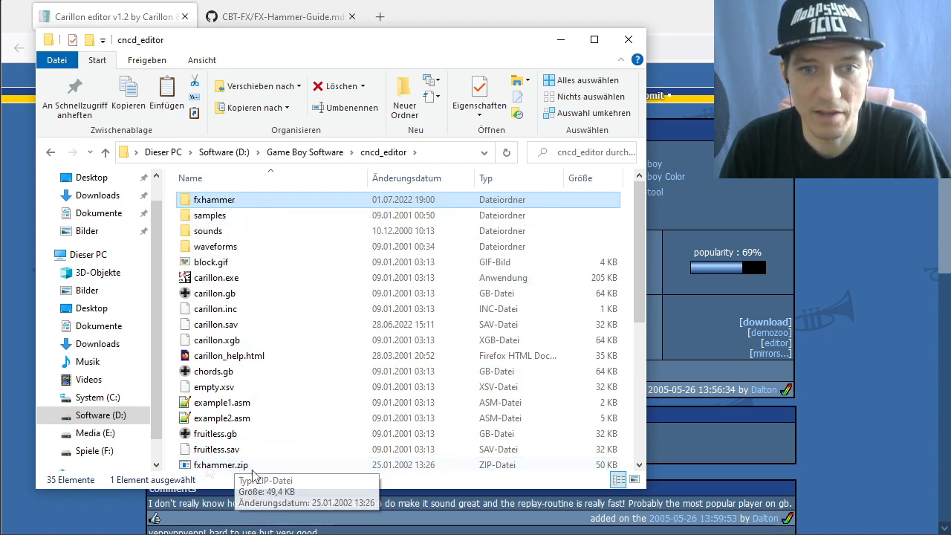
pyautogui.moveTo(229, 212)
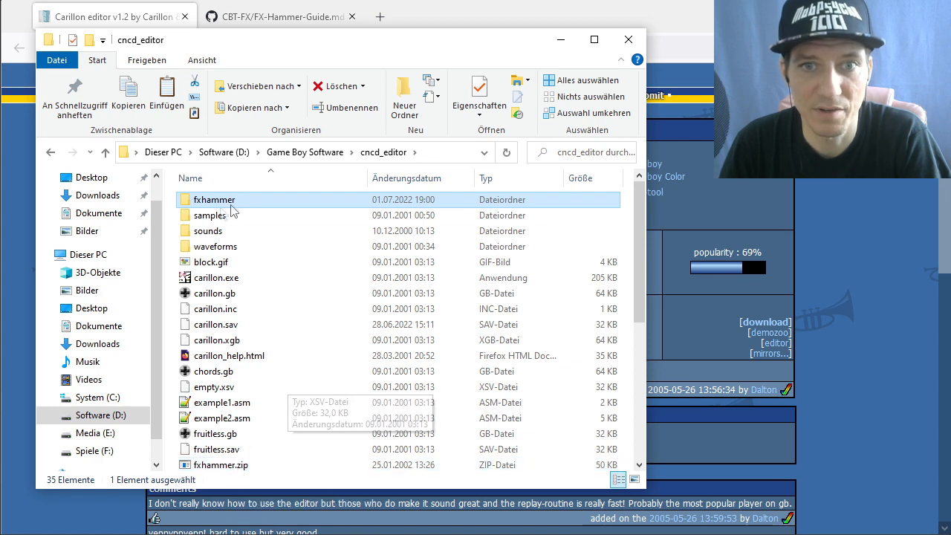
pyautogui.doubleClick(213, 199)
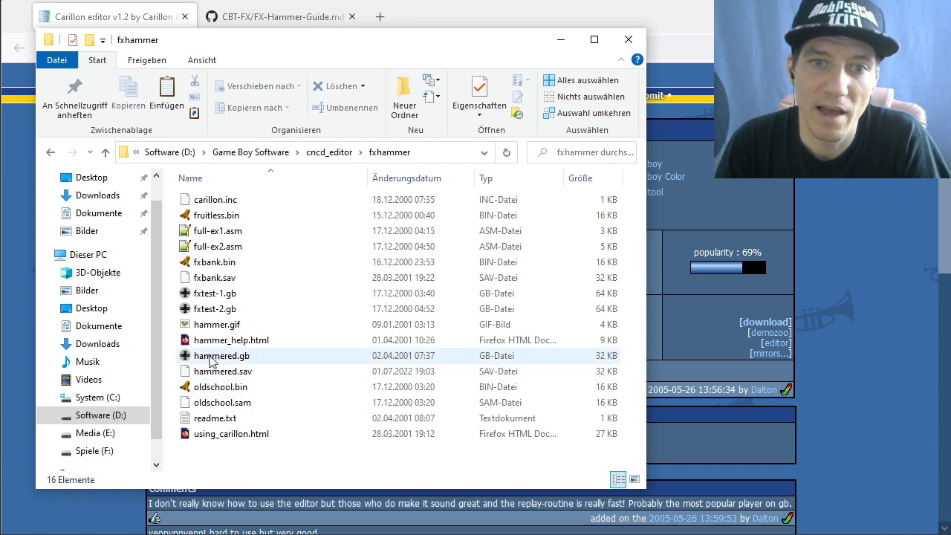
pyautogui.moveTo(223, 364)
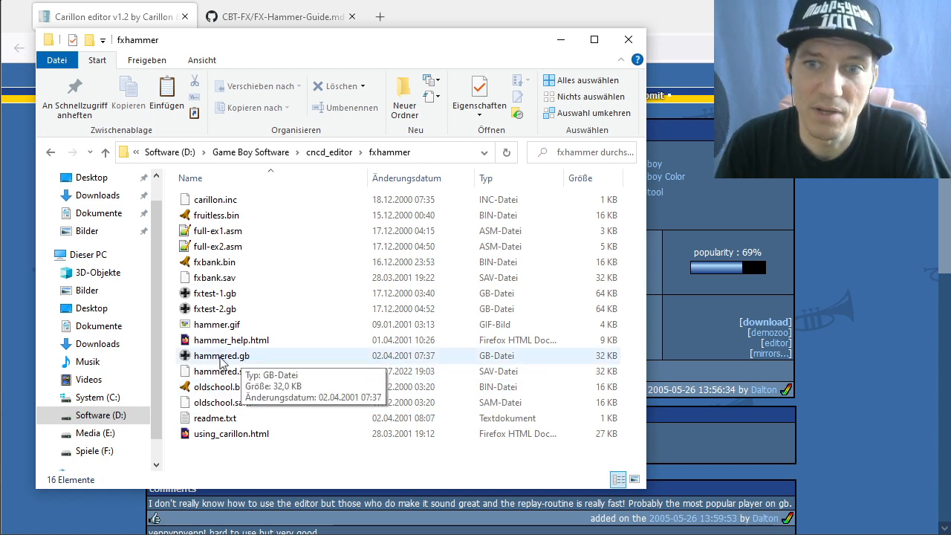
pyautogui.click(221, 370)
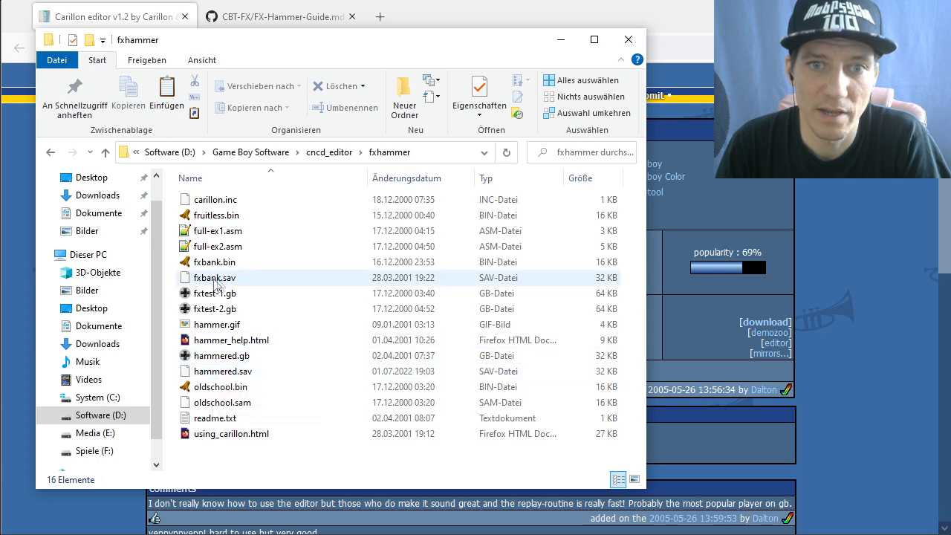
pyautogui.moveTo(222, 282)
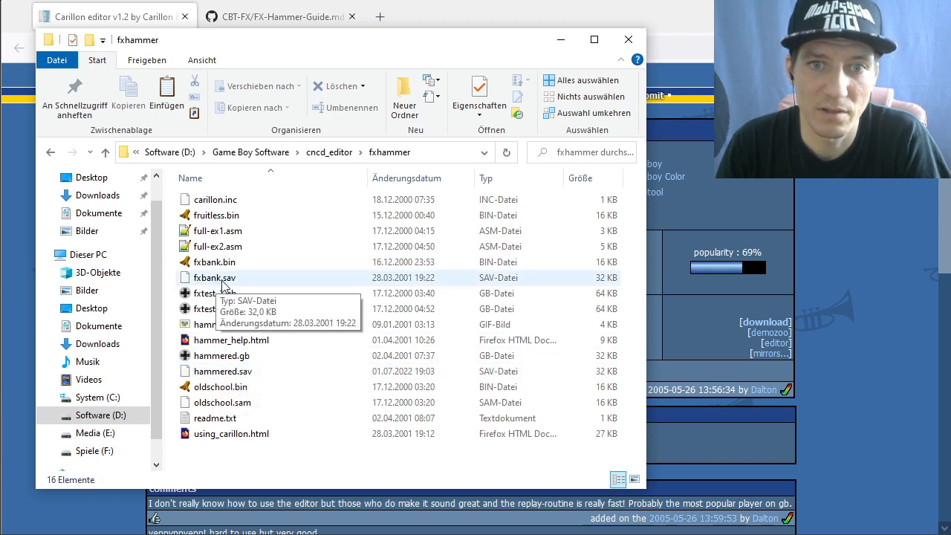
pyautogui.moveTo(235, 282)
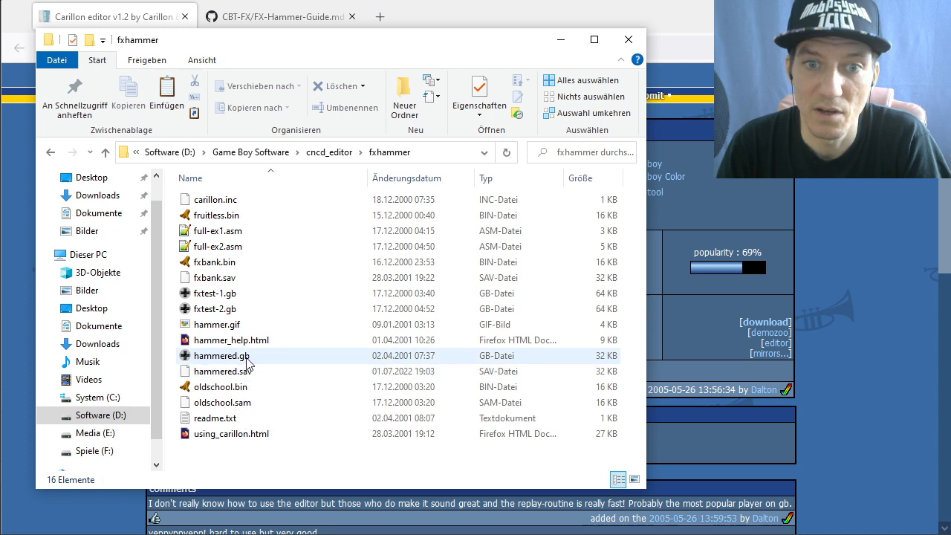
pyautogui.click(222, 371)
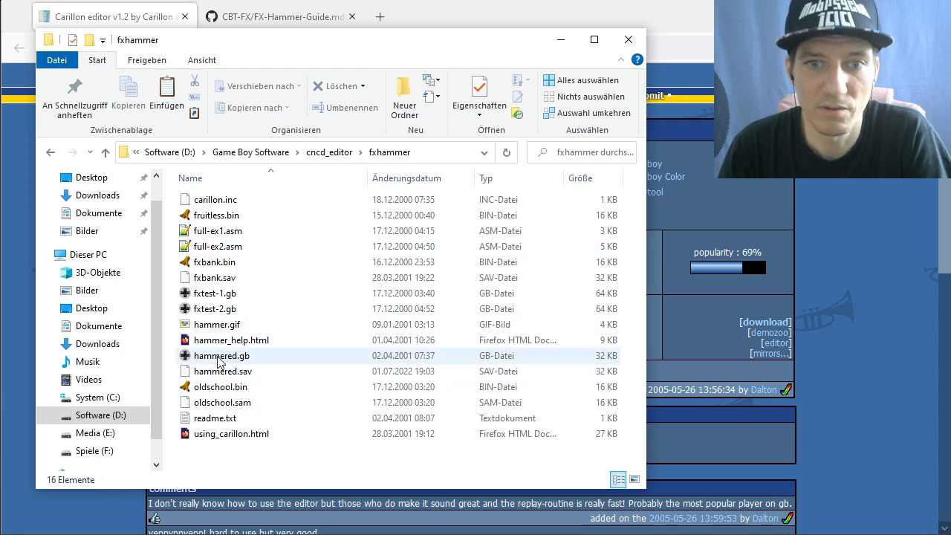
pyautogui.moveTo(219, 363)
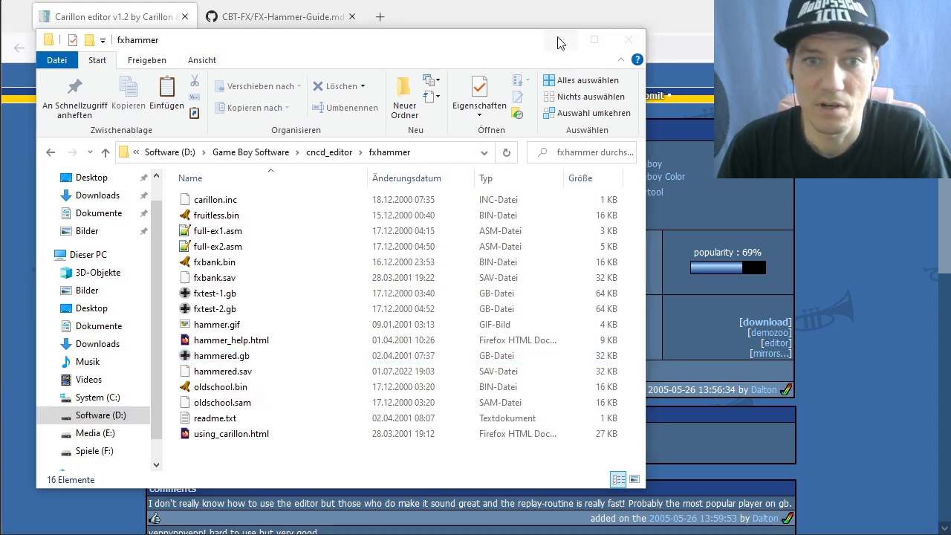
# Launch hammered.gb in bgb to show the FXHAMMER EDITOR with effect 00.
pyautogui.doubleClick(215, 355)
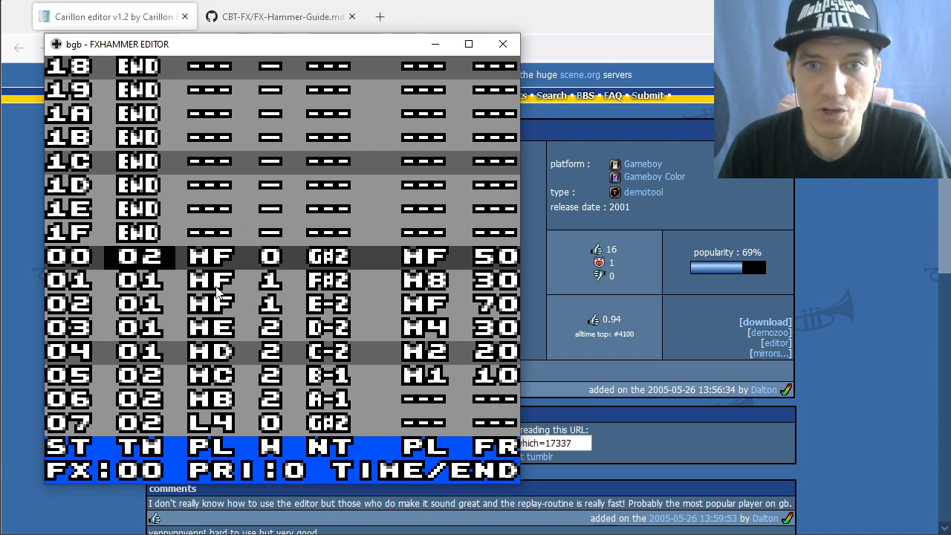
pyautogui.moveTo(288, 226)
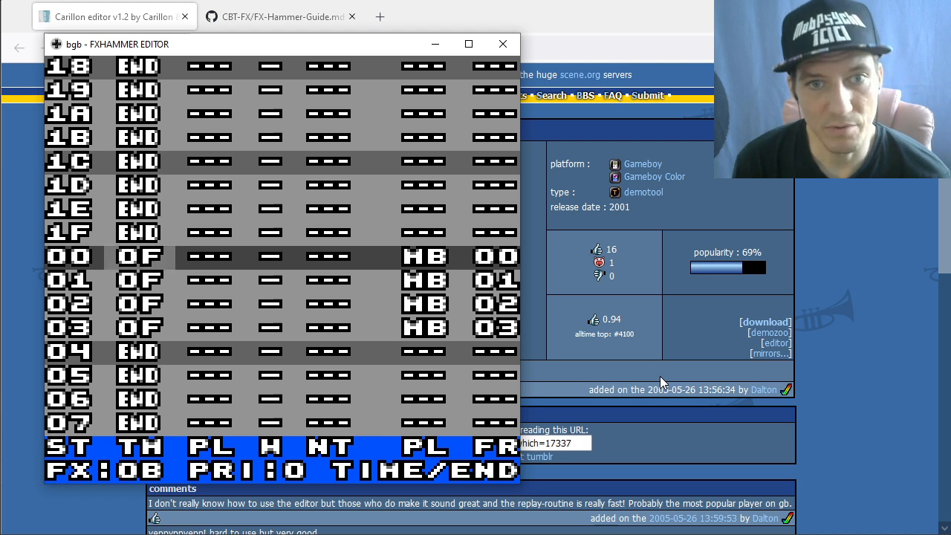
# Focus the FX Hammer editor window and scroll through the effect's steps.
pyautogui.click(139, 256)
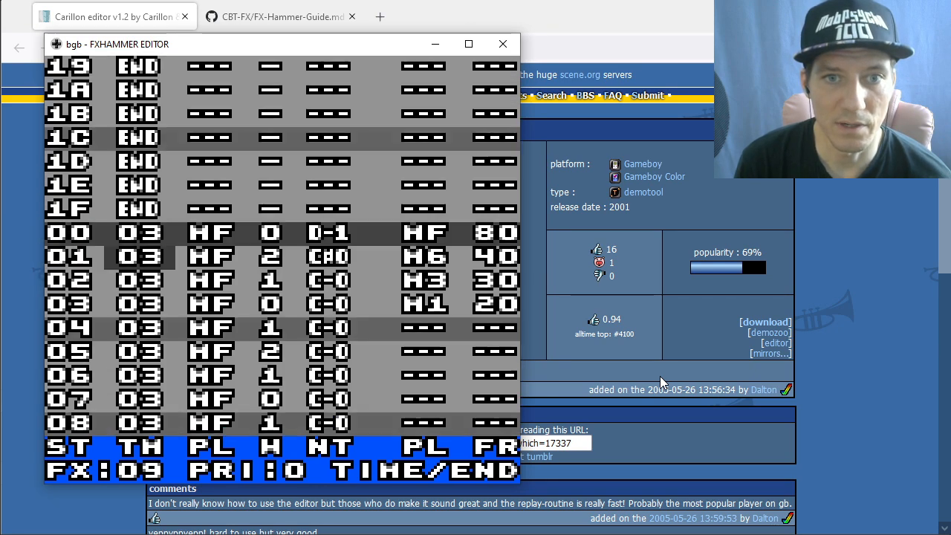
pyautogui.scroll(-3)
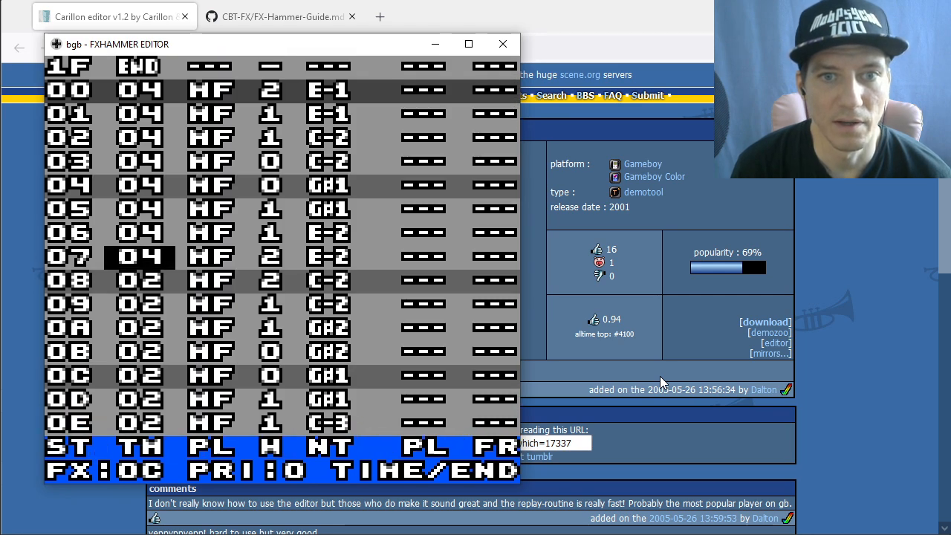
# Scroll through effect 0C's step list down to step 1E.
pyautogui.scroll(-3)
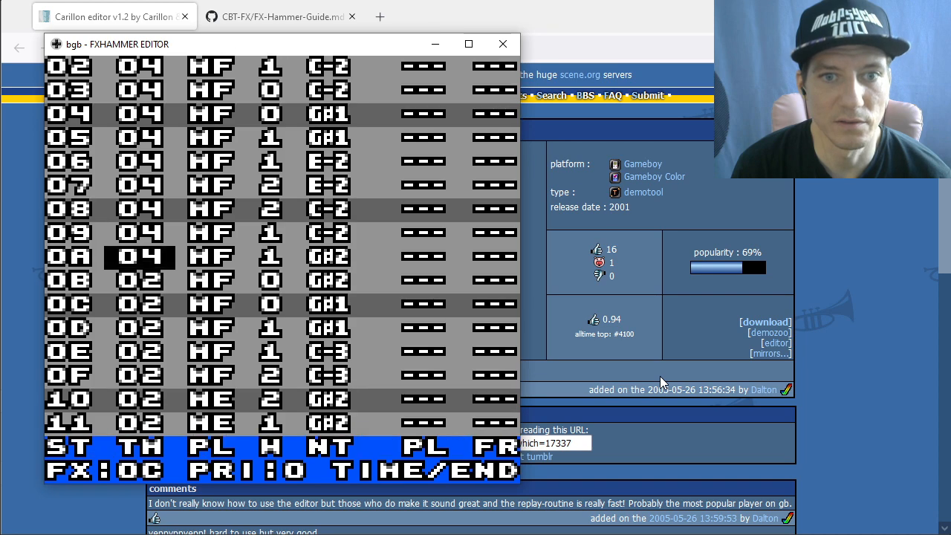
pyautogui.scroll(-3)
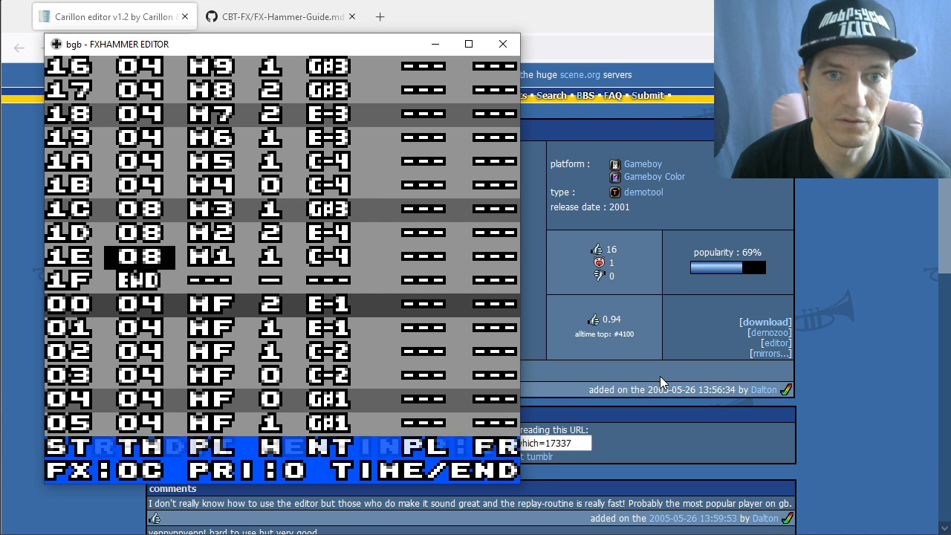
pyautogui.scroll(-3)
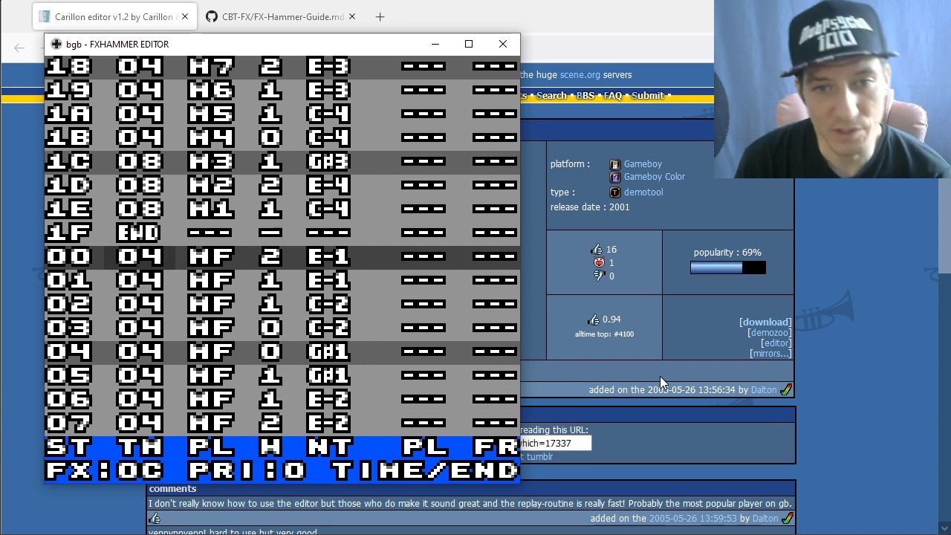
pyautogui.moveTo(58, 510)
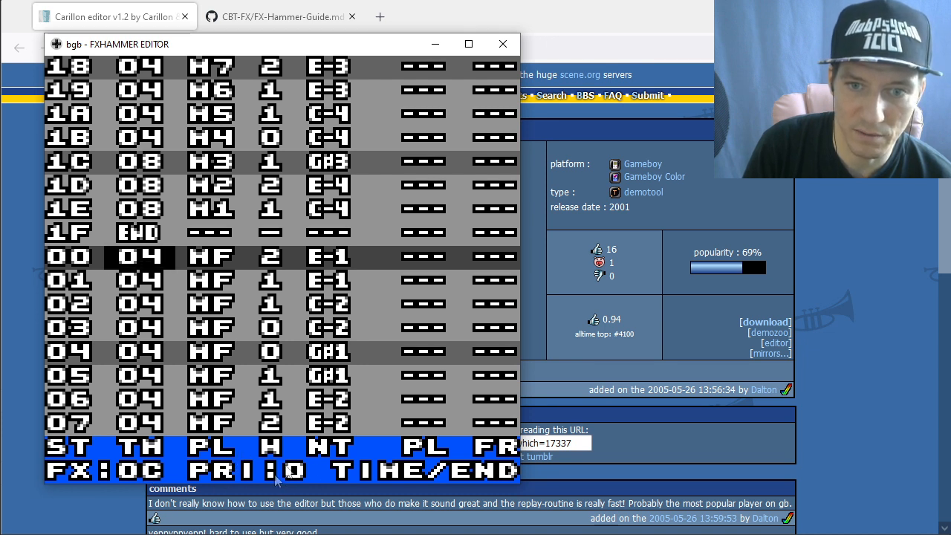
pyautogui.moveTo(370, 322)
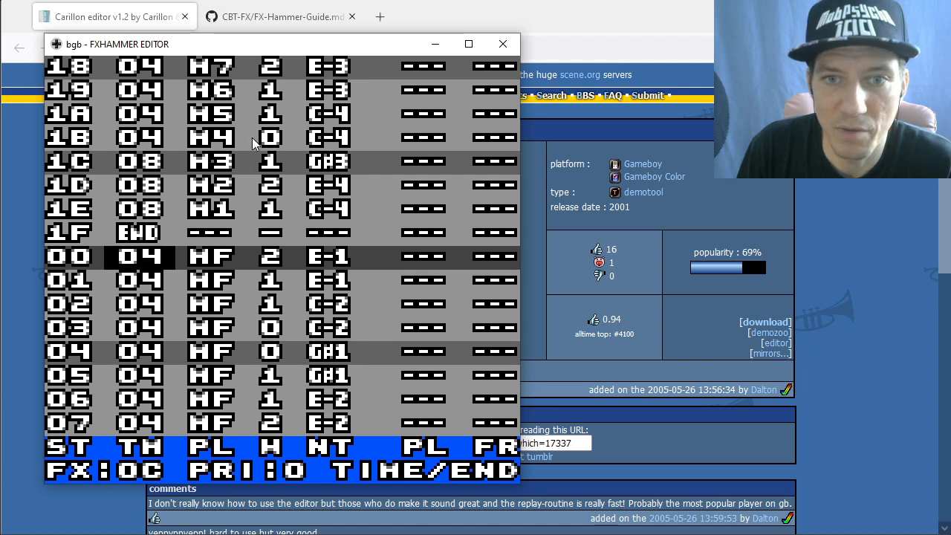
pyautogui.moveTo(365, 187)
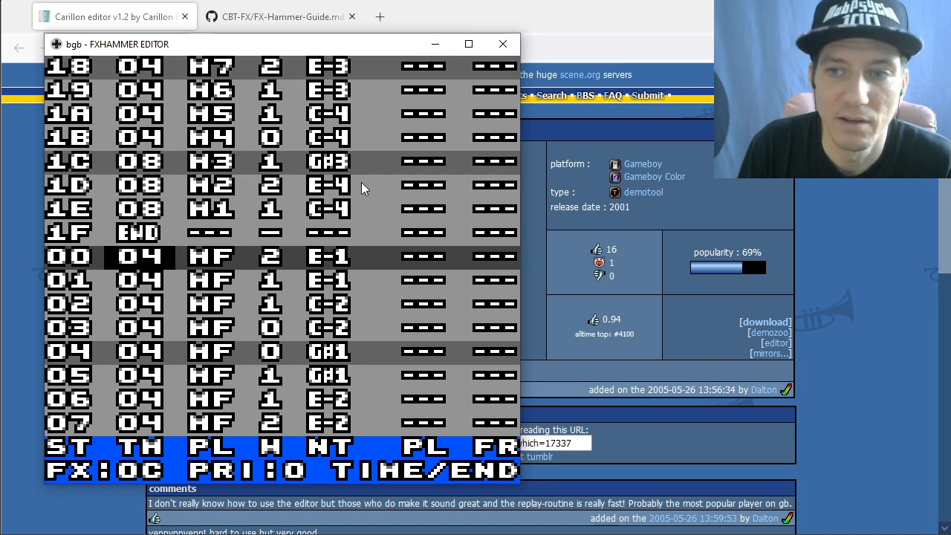
pyautogui.moveTo(431, 46)
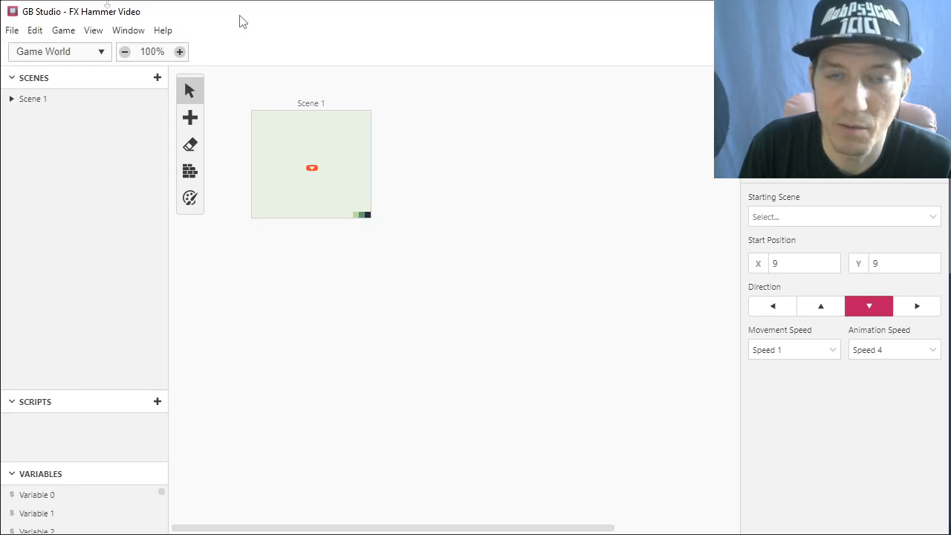
pyautogui.moveTo(244, 518)
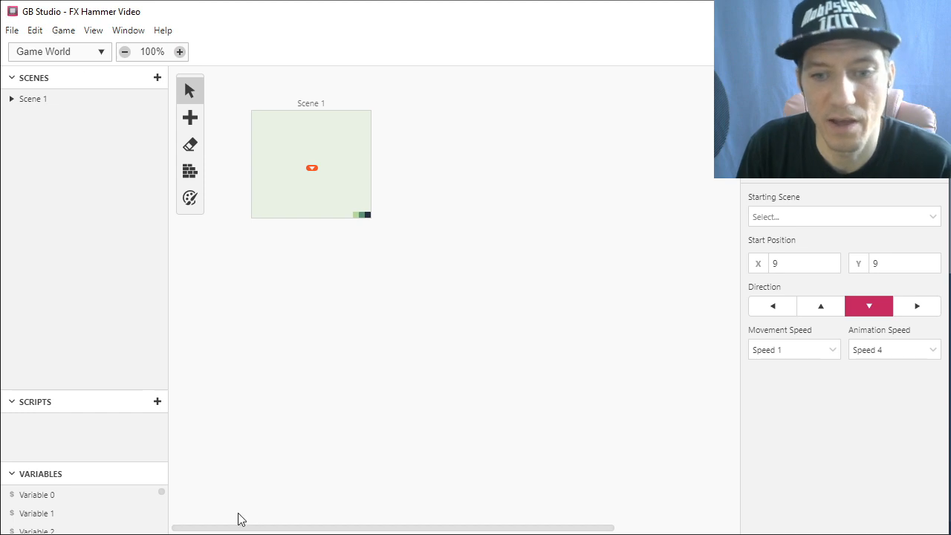
pyautogui.moveTo(355, 162)
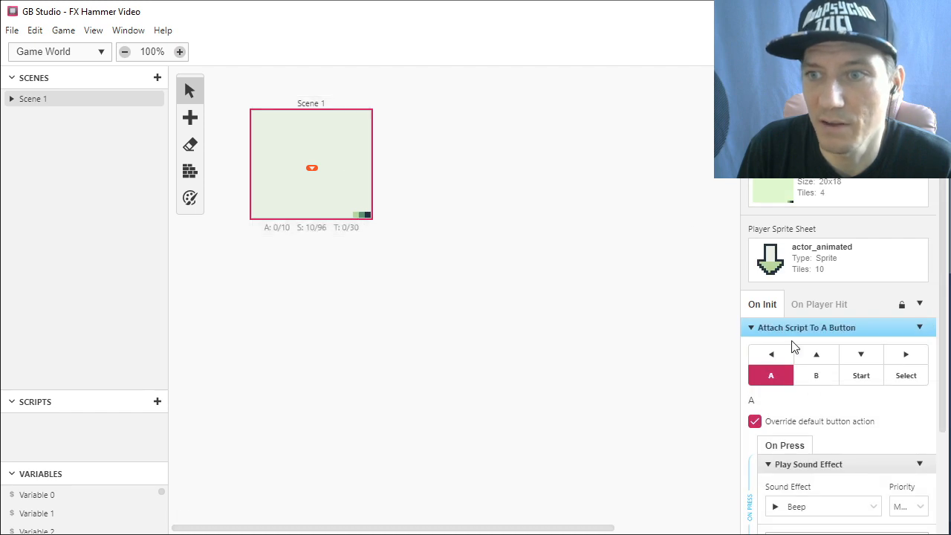
pyautogui.moveTo(796, 379)
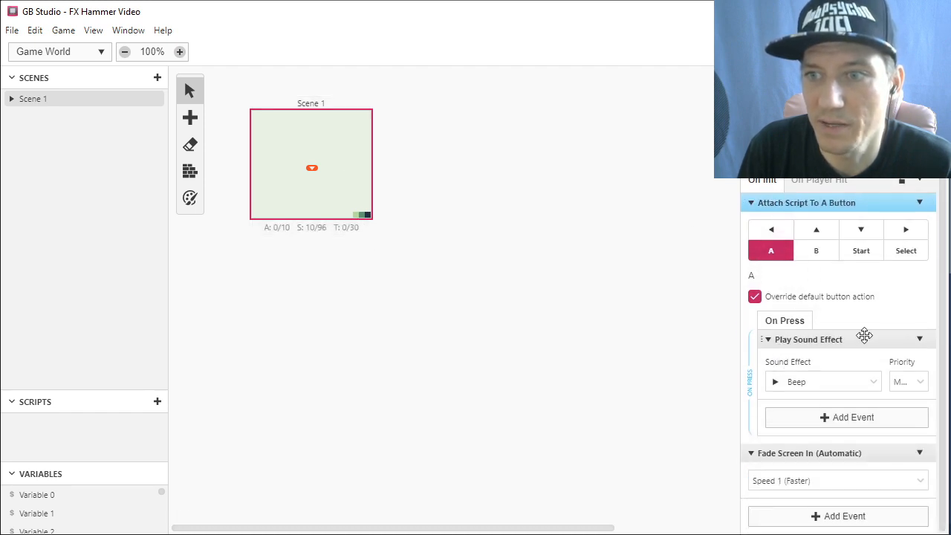
# Open the Sound Effect dropdown to see Beep, Tone and Crash, then close it keeping Beep.
pyautogui.click(822, 381)
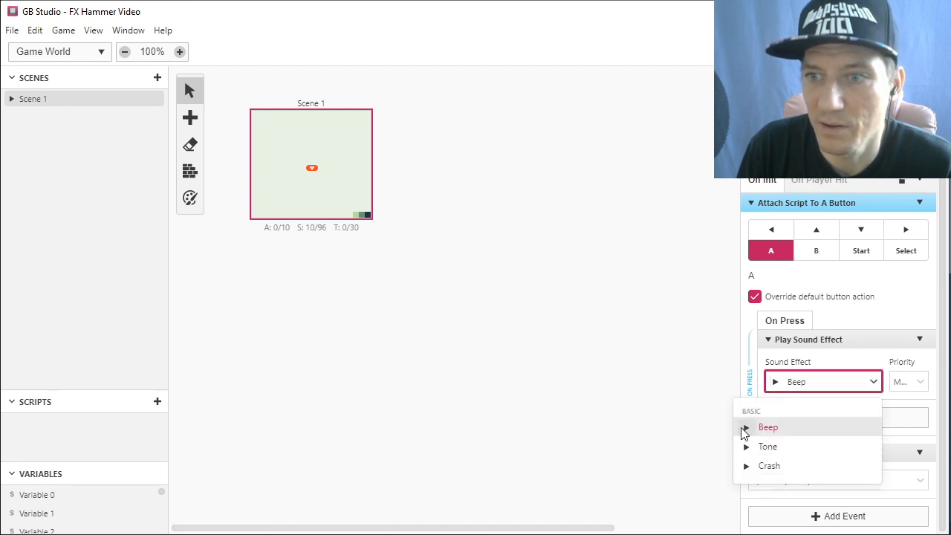
pyautogui.click(768, 427)
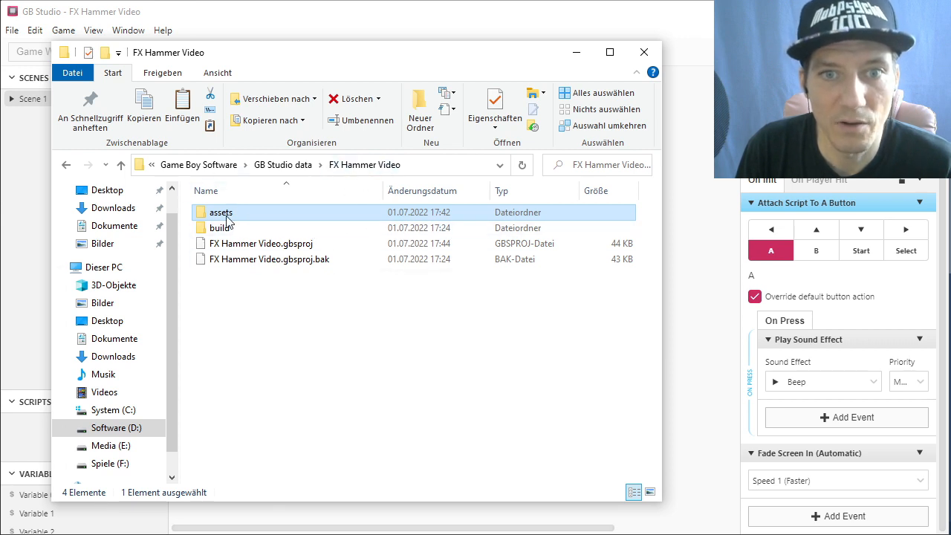
# Open the project's assets > sounds folder and paste hammered.sav into it.
pyautogui.doubleClick(219, 212)
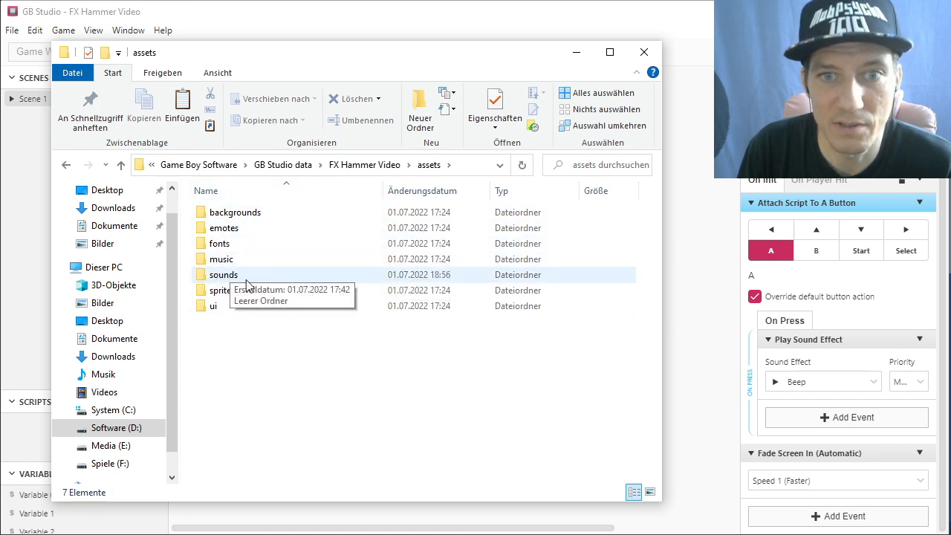
pyautogui.doubleClick(223, 274)
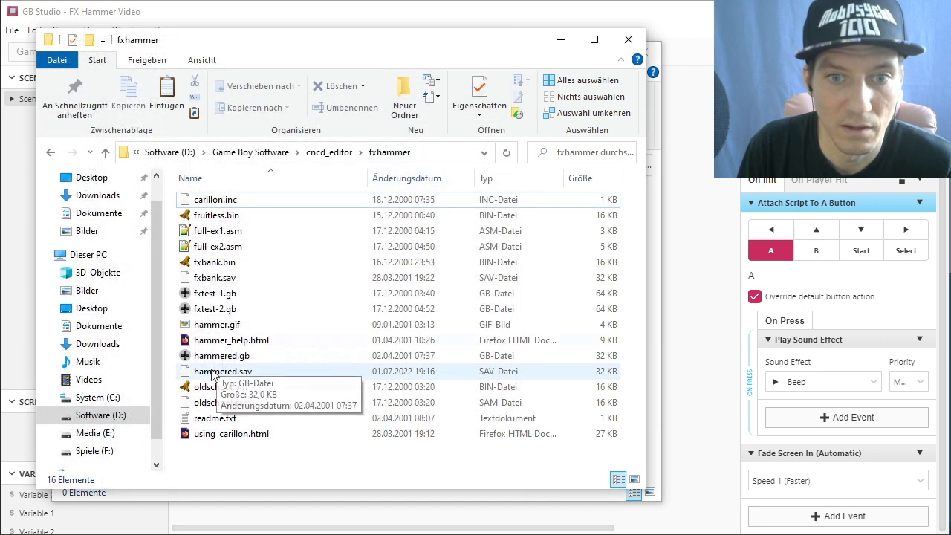
pyautogui.rightClick(215, 370)
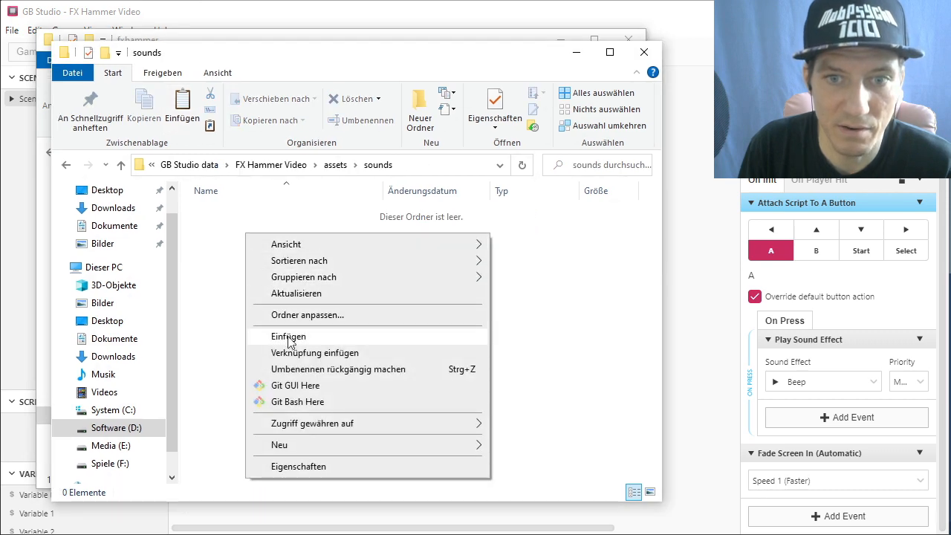
pyautogui.click(287, 337)
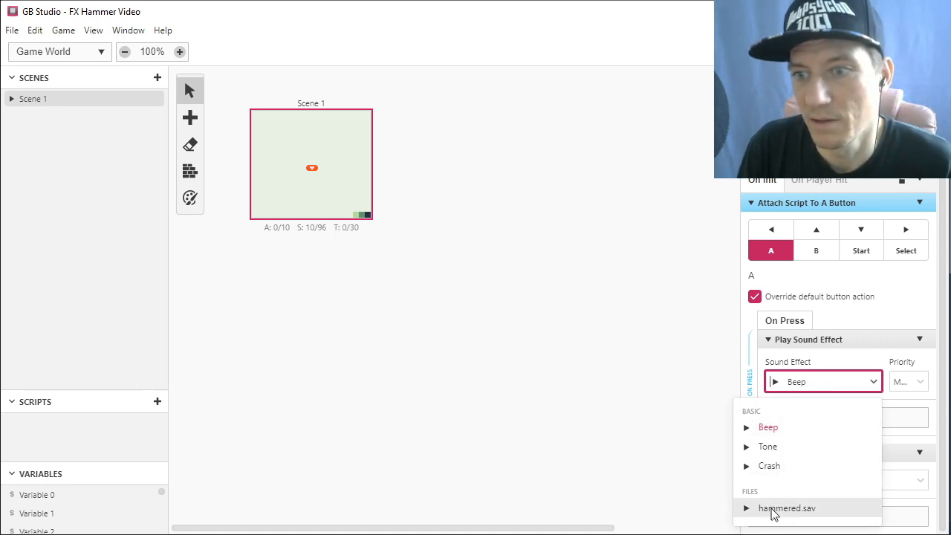
pyautogui.moveTo(789, 517)
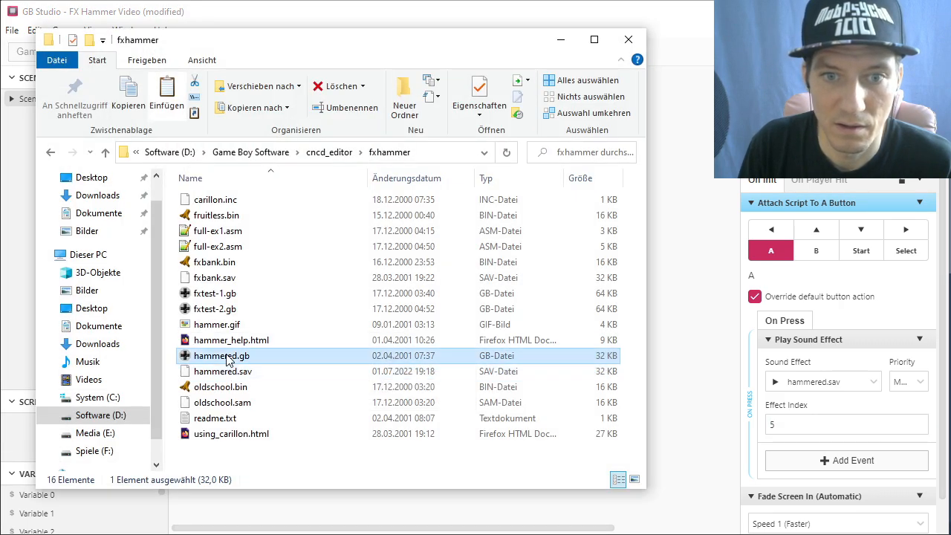
# Launch hammered.gb in bgb and focus the FXHAMMER EDITOR window to preview effects.
pyautogui.doubleClick(221, 355)
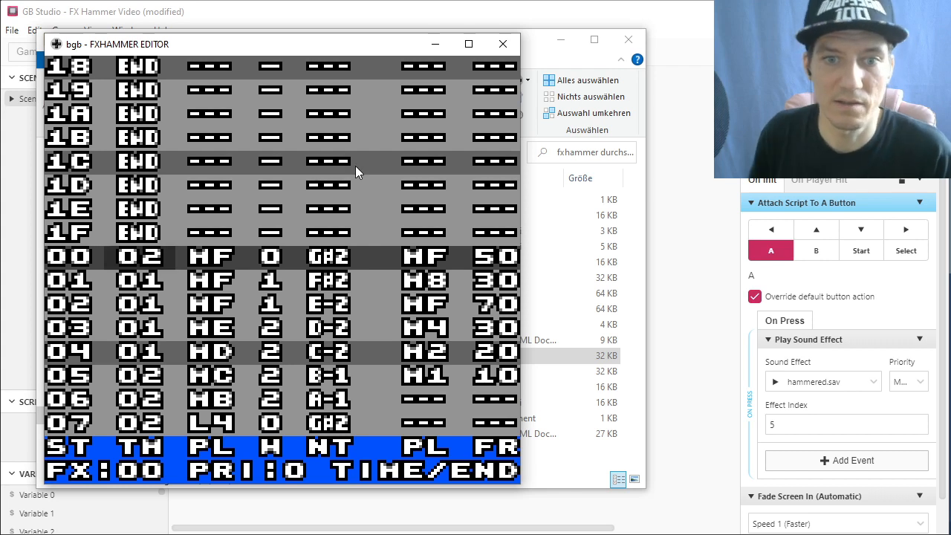
pyautogui.moveTo(336, 154)
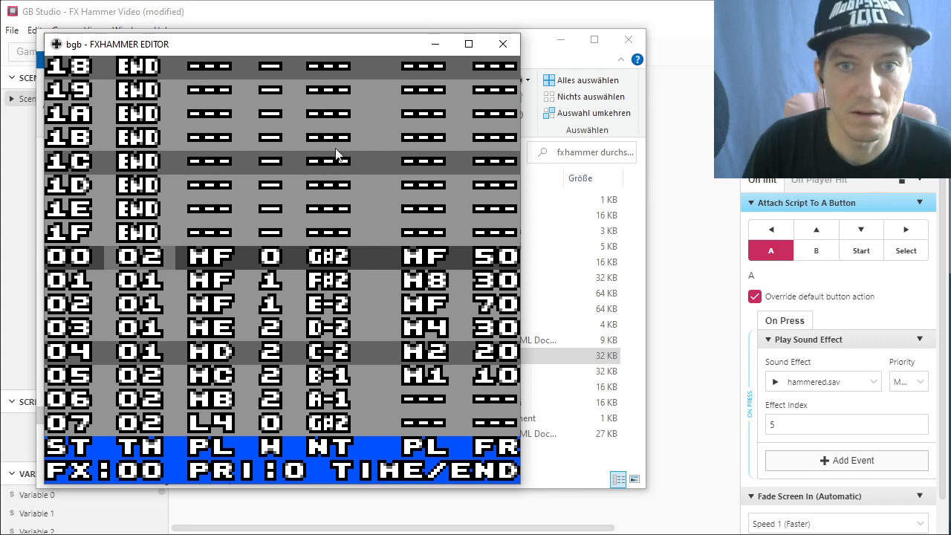
pyautogui.click(138, 257)
pyautogui.write('2')
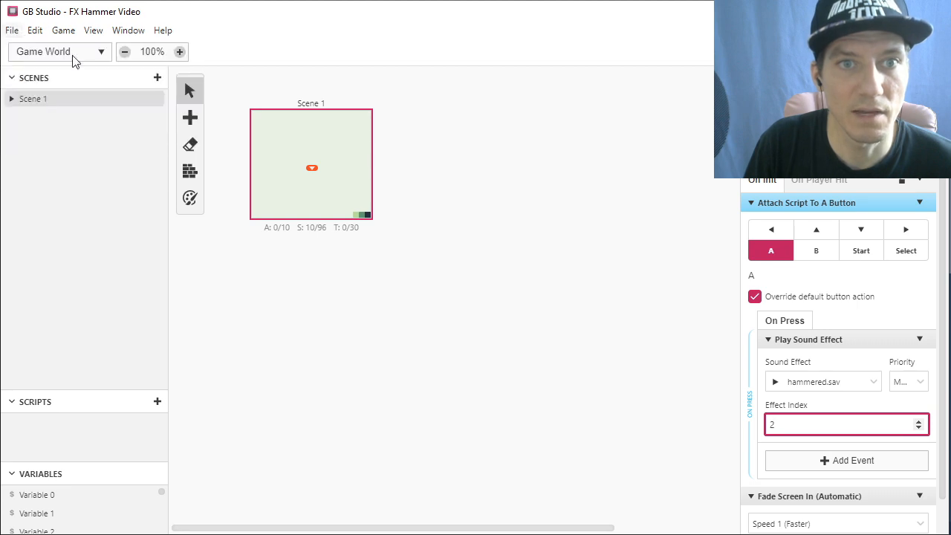
pyautogui.moveTo(454, 273)
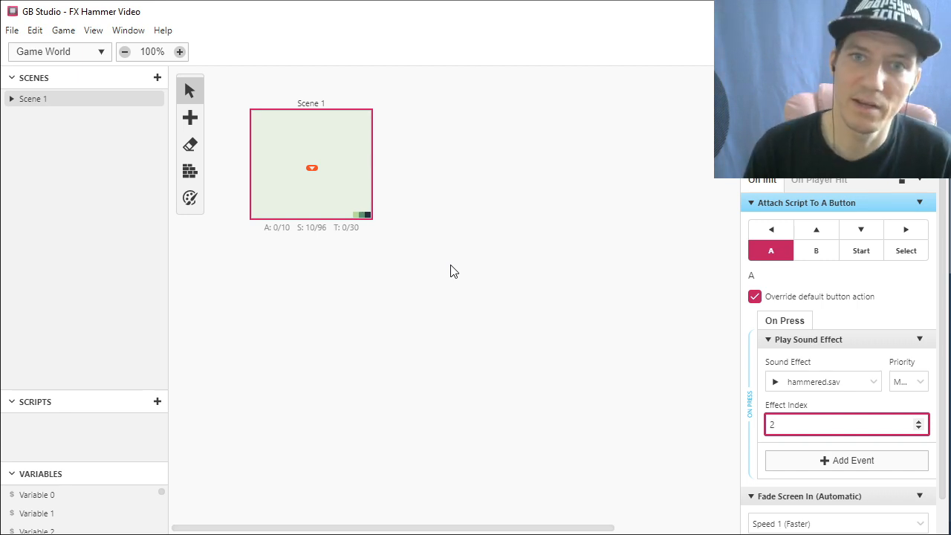
# Commit Effect Index 2 on the A-button Play Sound Effect event.
pyautogui.click(840, 424)
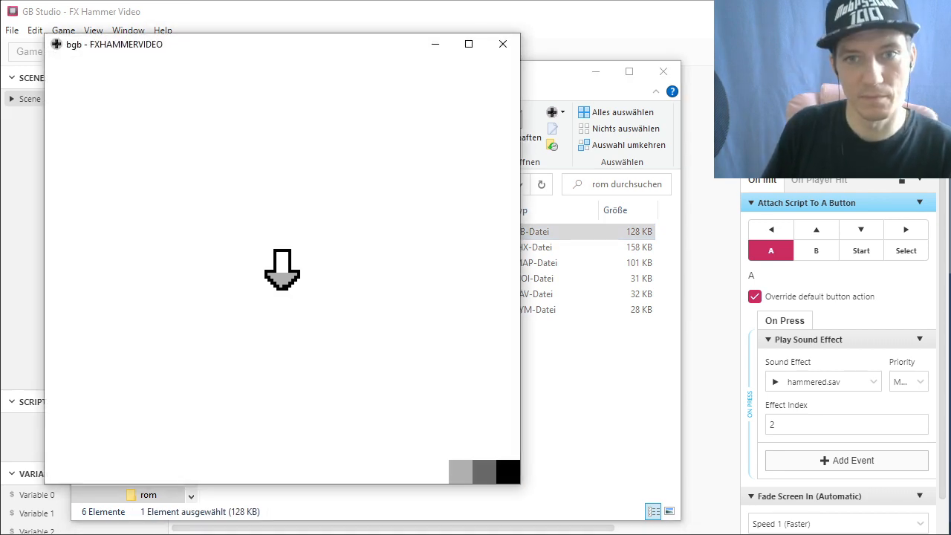
pyautogui.moveTo(430, 69)
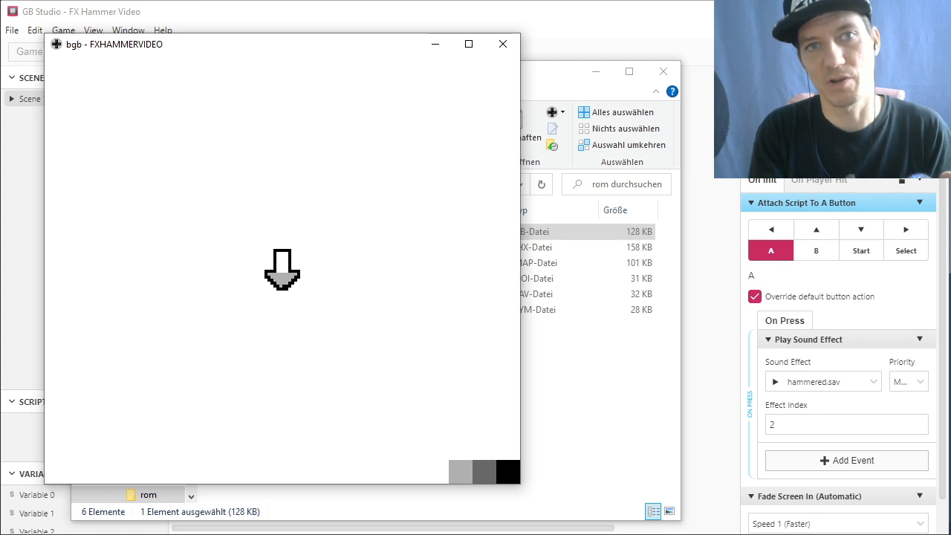
pyautogui.moveTo(555, 19)
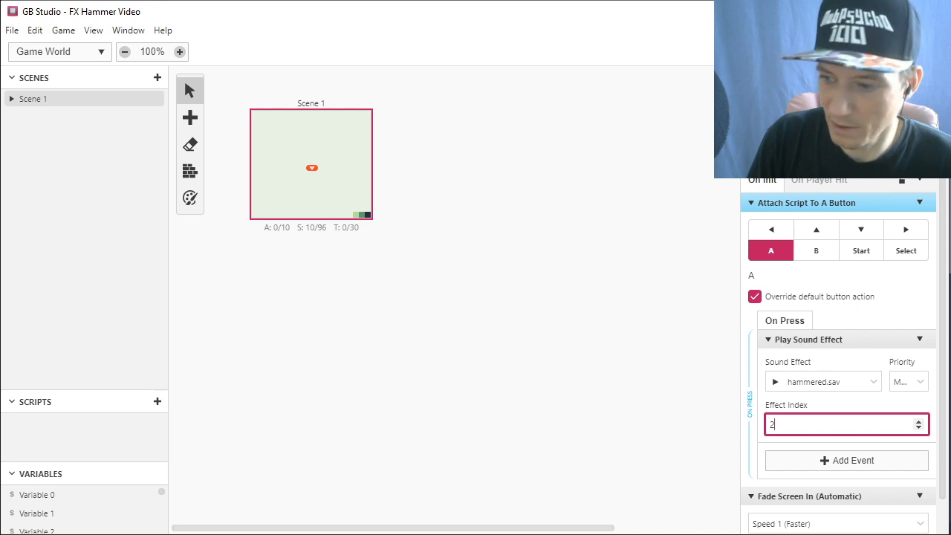
pyautogui.moveTo(578, 501)
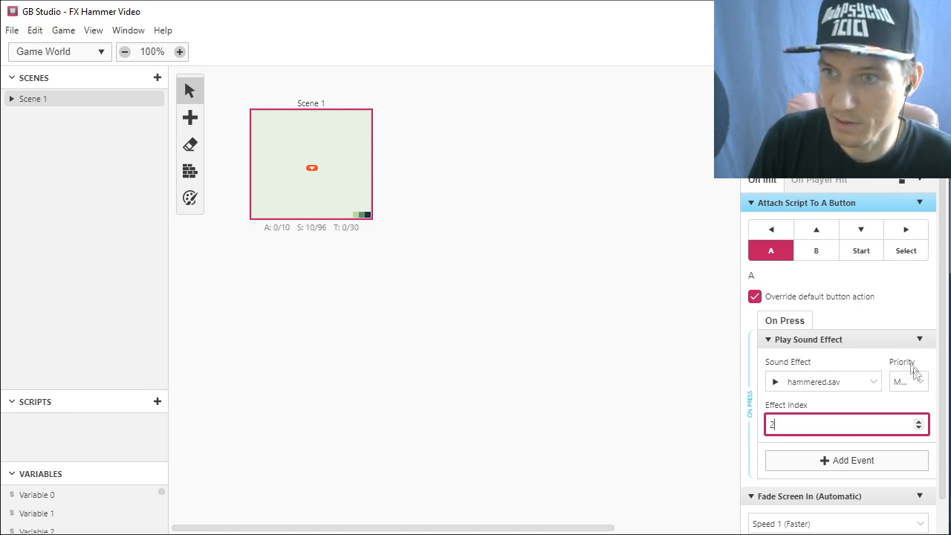
# Open the event's Priority dropdown listing Low, Medium and High.
pyautogui.click(908, 381)
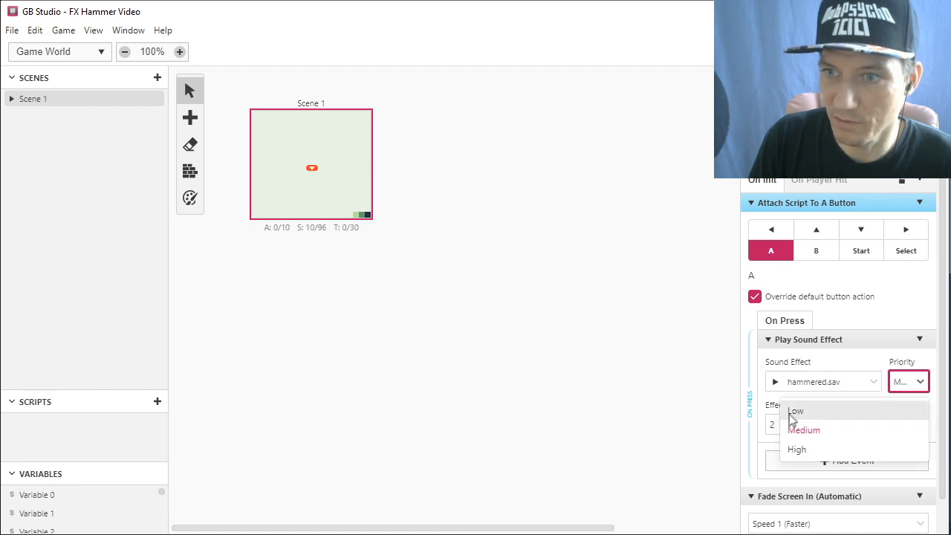
pyautogui.moveTo(813, 465)
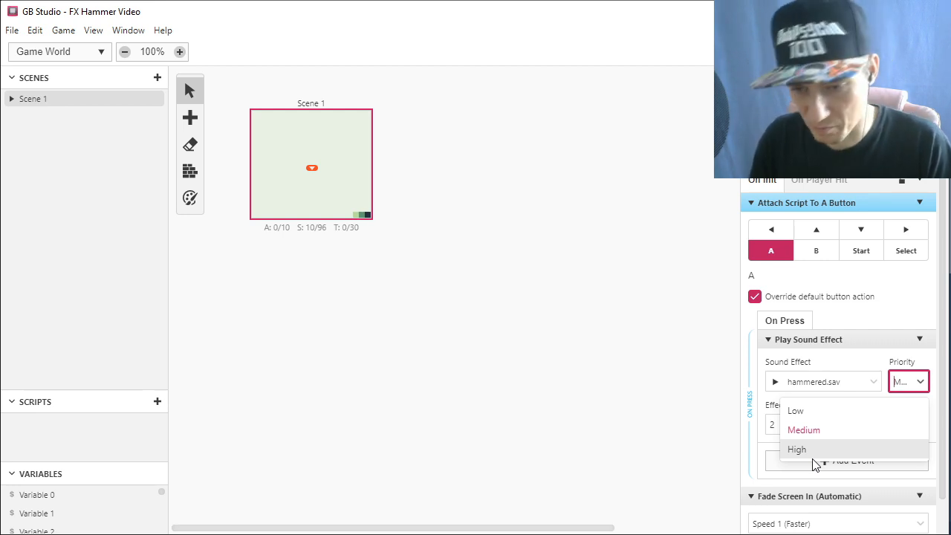
pyautogui.moveTo(843, 430)
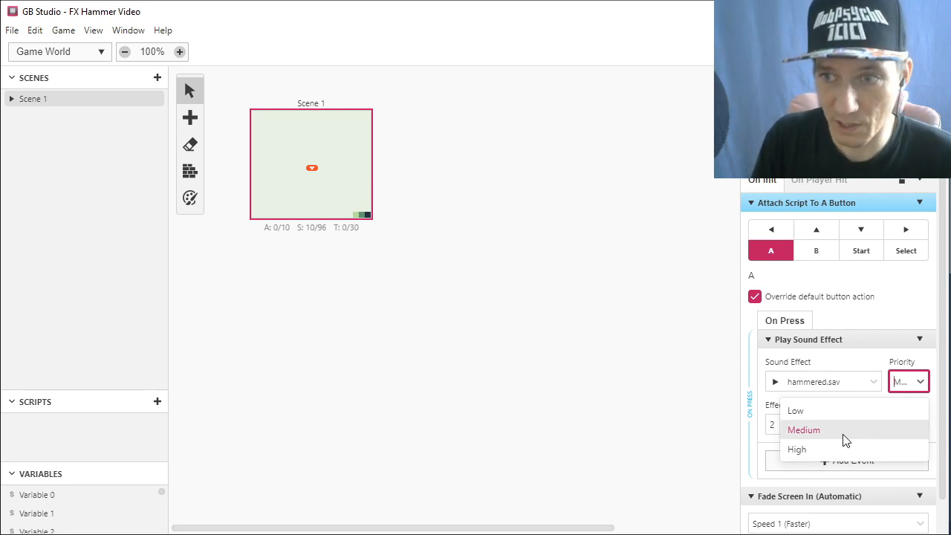
pyautogui.moveTo(810, 407)
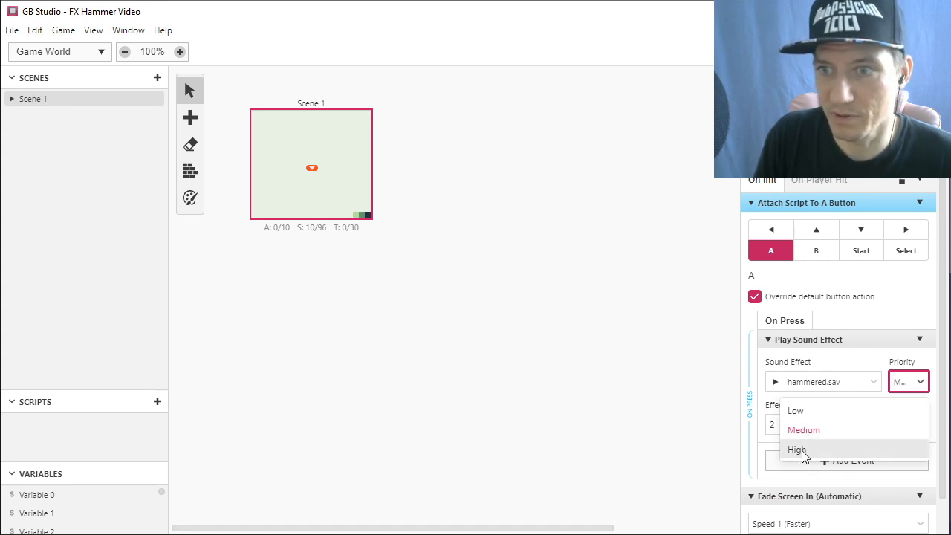
# Change the A-button sound effect priority from High to Low and recheck the priority list.
pyautogui.click(790, 449)
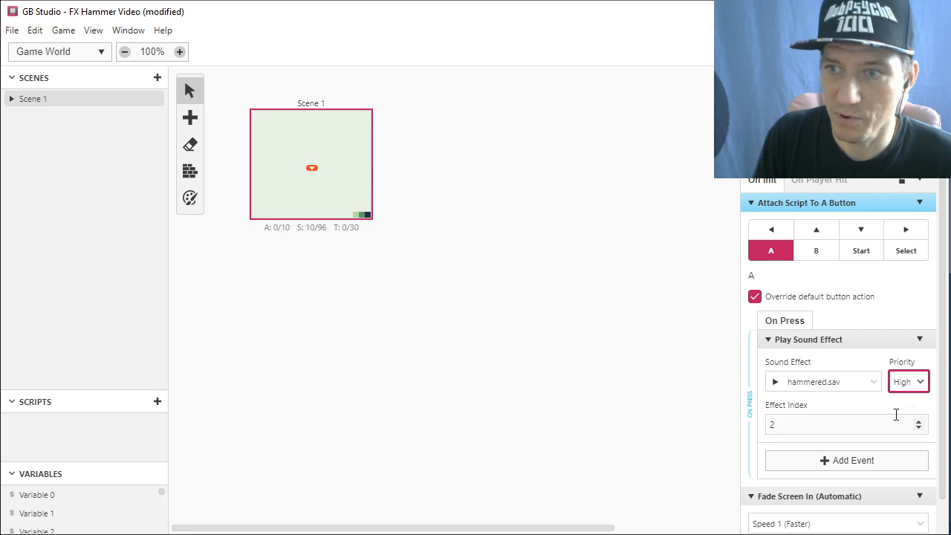
pyautogui.click(907, 381)
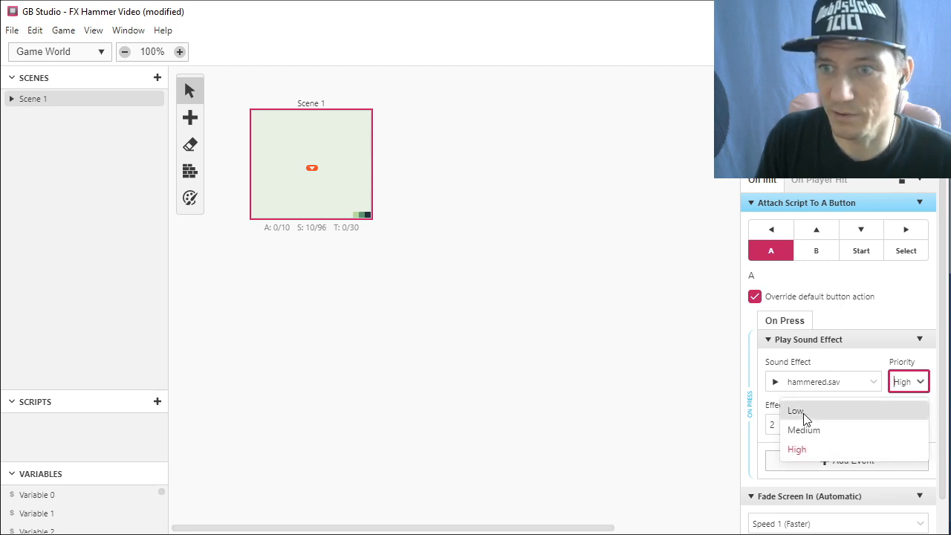
pyautogui.click(794, 410)
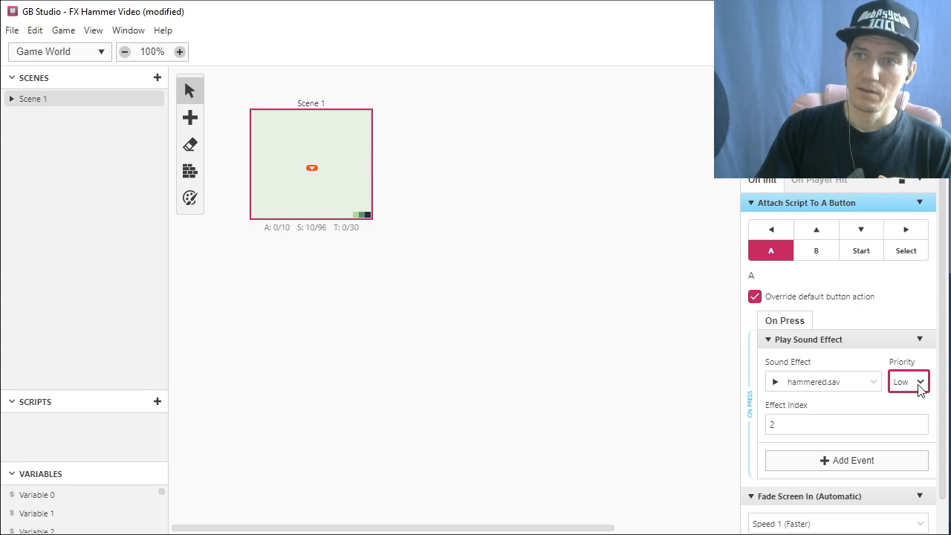
pyautogui.click(908, 381)
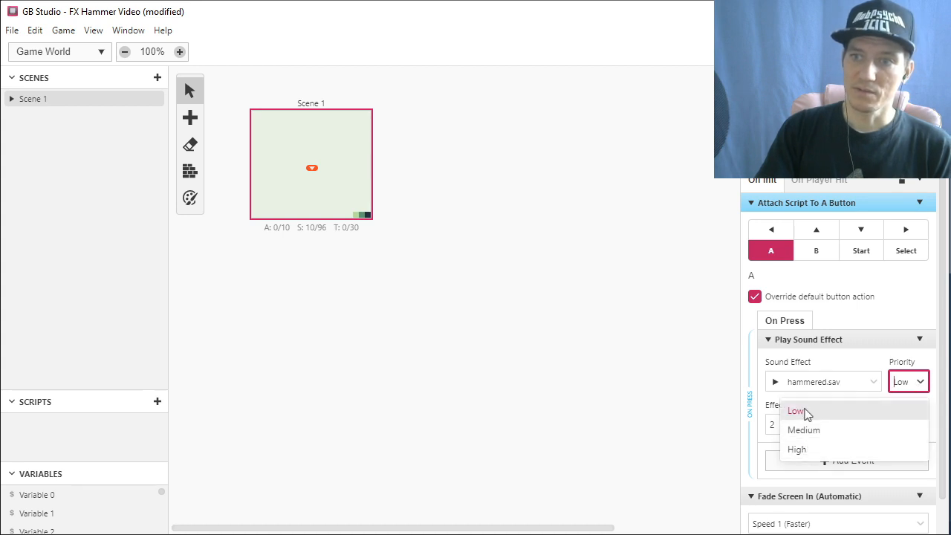
pyautogui.moveTo(801, 449)
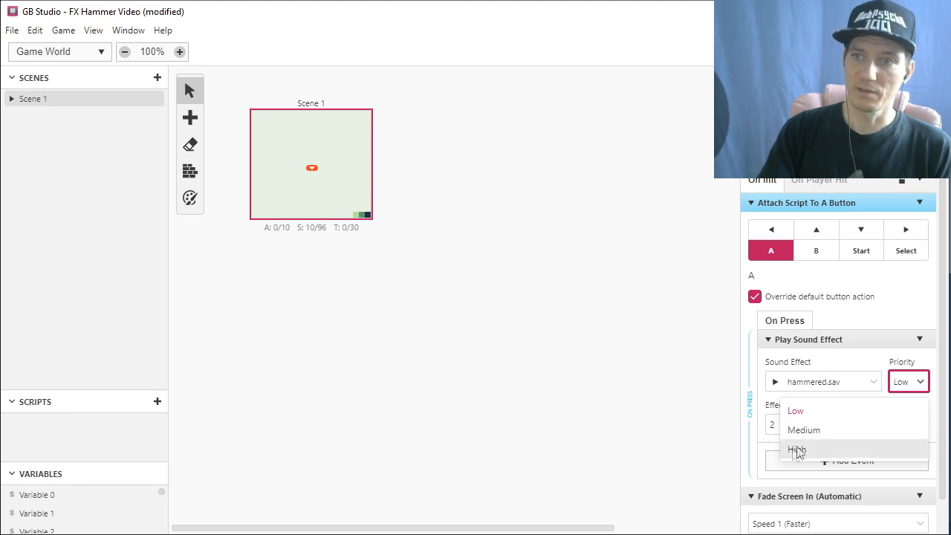
pyautogui.moveTo(804, 430)
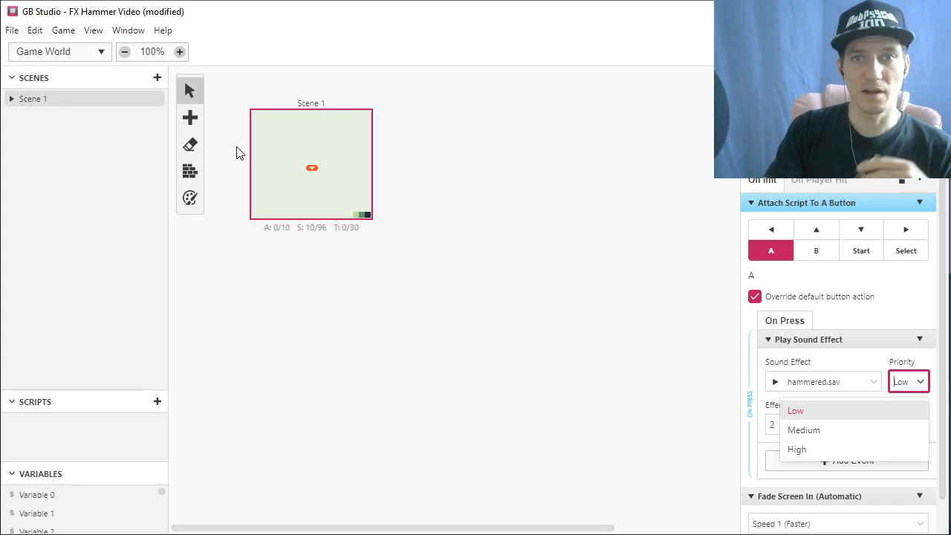
pyautogui.moveTo(372, 338)
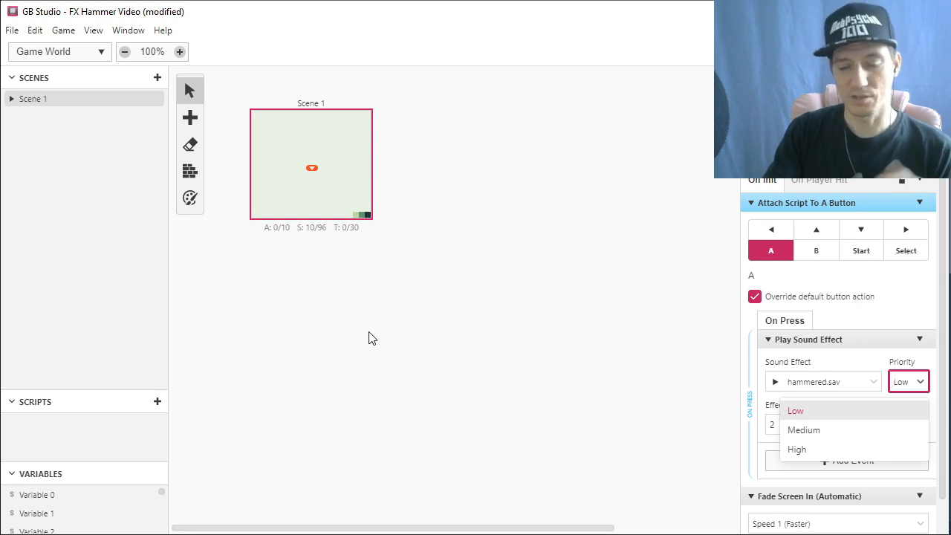
pyautogui.moveTo(380, 402)
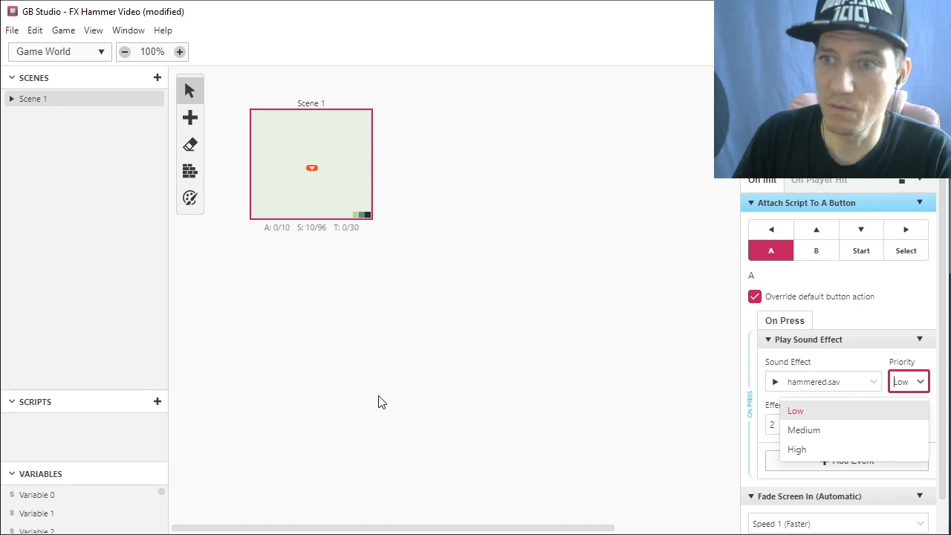
pyautogui.moveTo(438, 400)
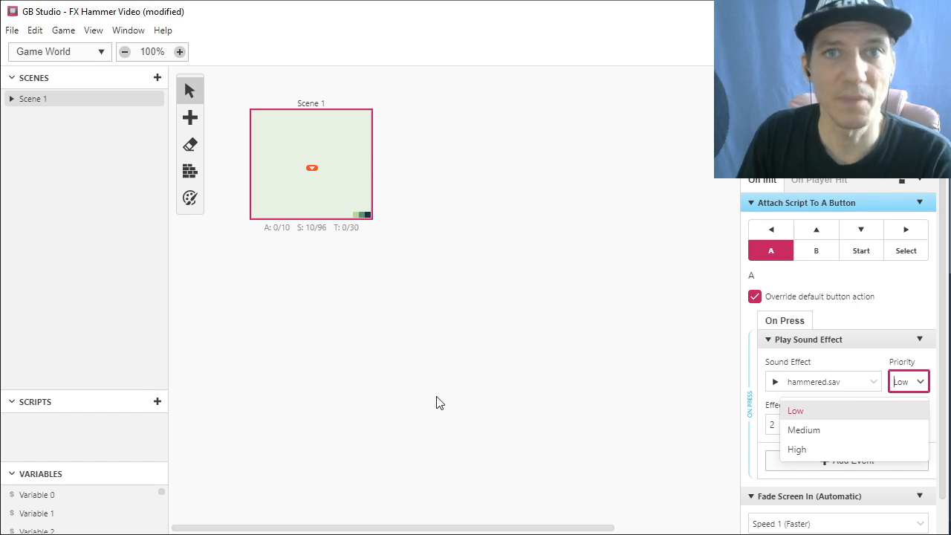
pyautogui.moveTo(570, 430)
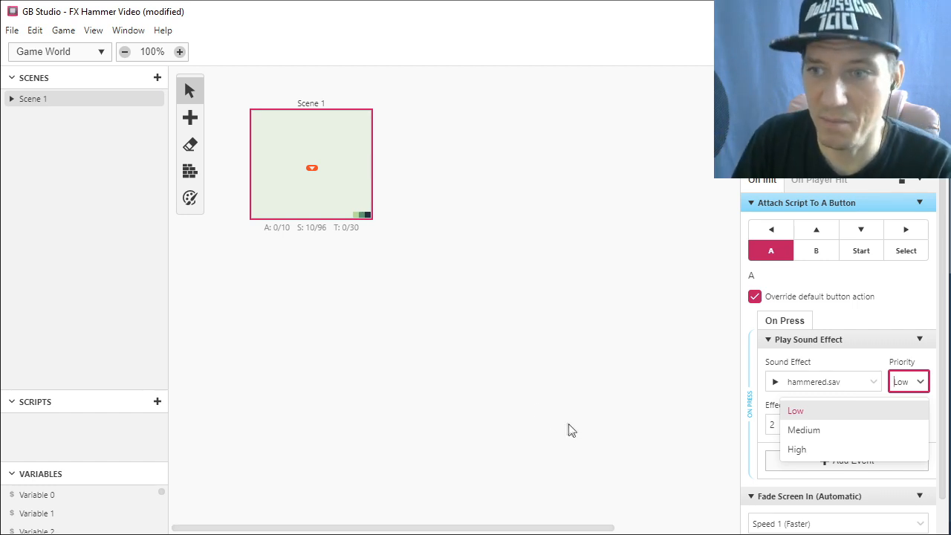